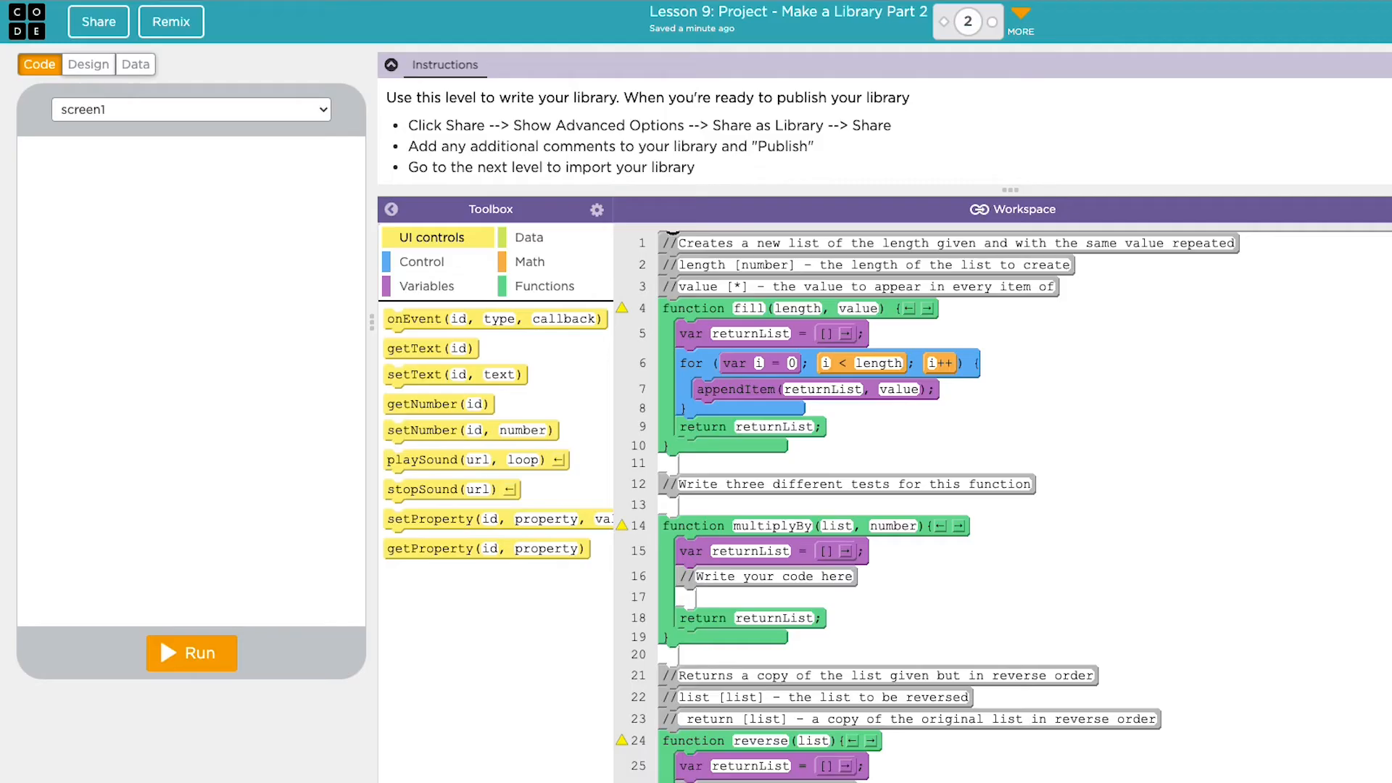
Reach the Export Functions as a Library form via Share's advanced Share as library option
{"action": "scroll", "scroll_direction": "down", "scroll_amount": 3}
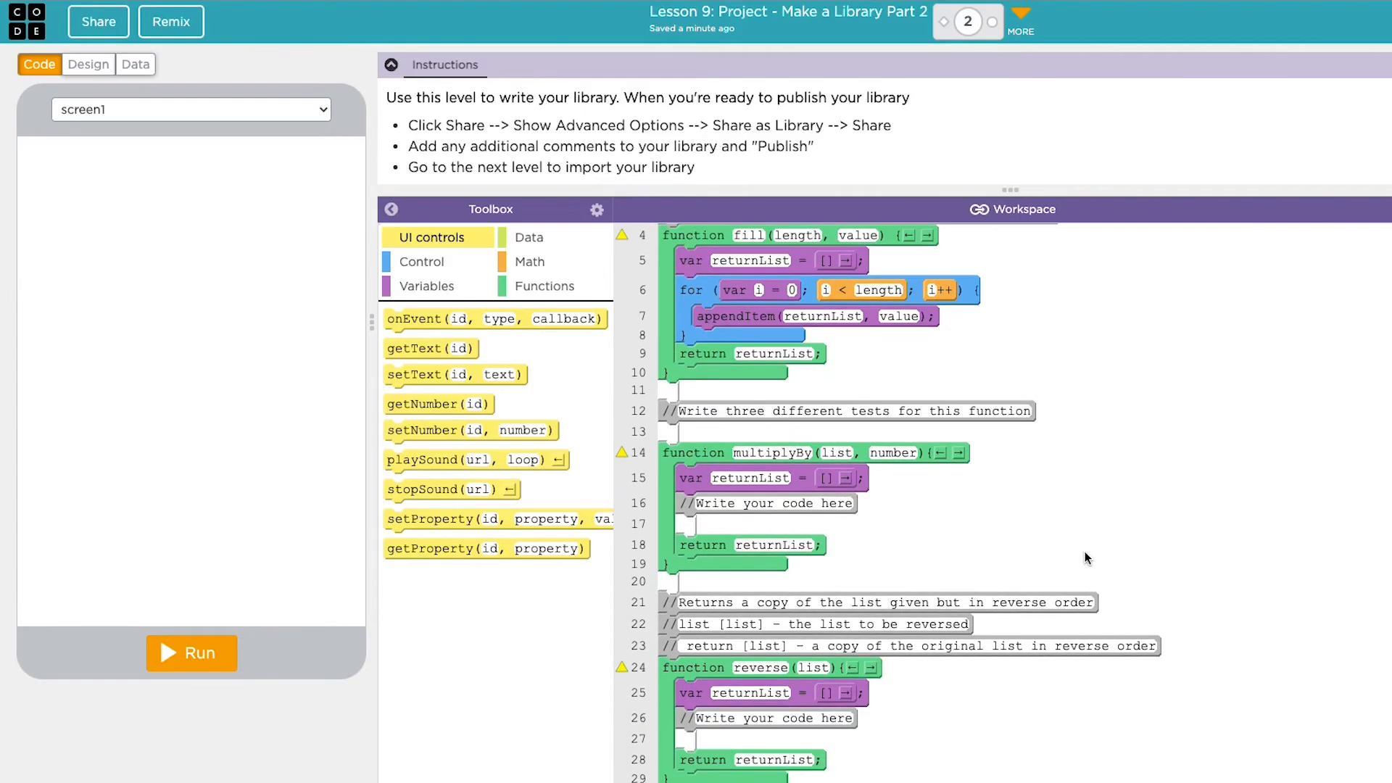
{"action": "mouse_move", "coordinate": [79, 7]}
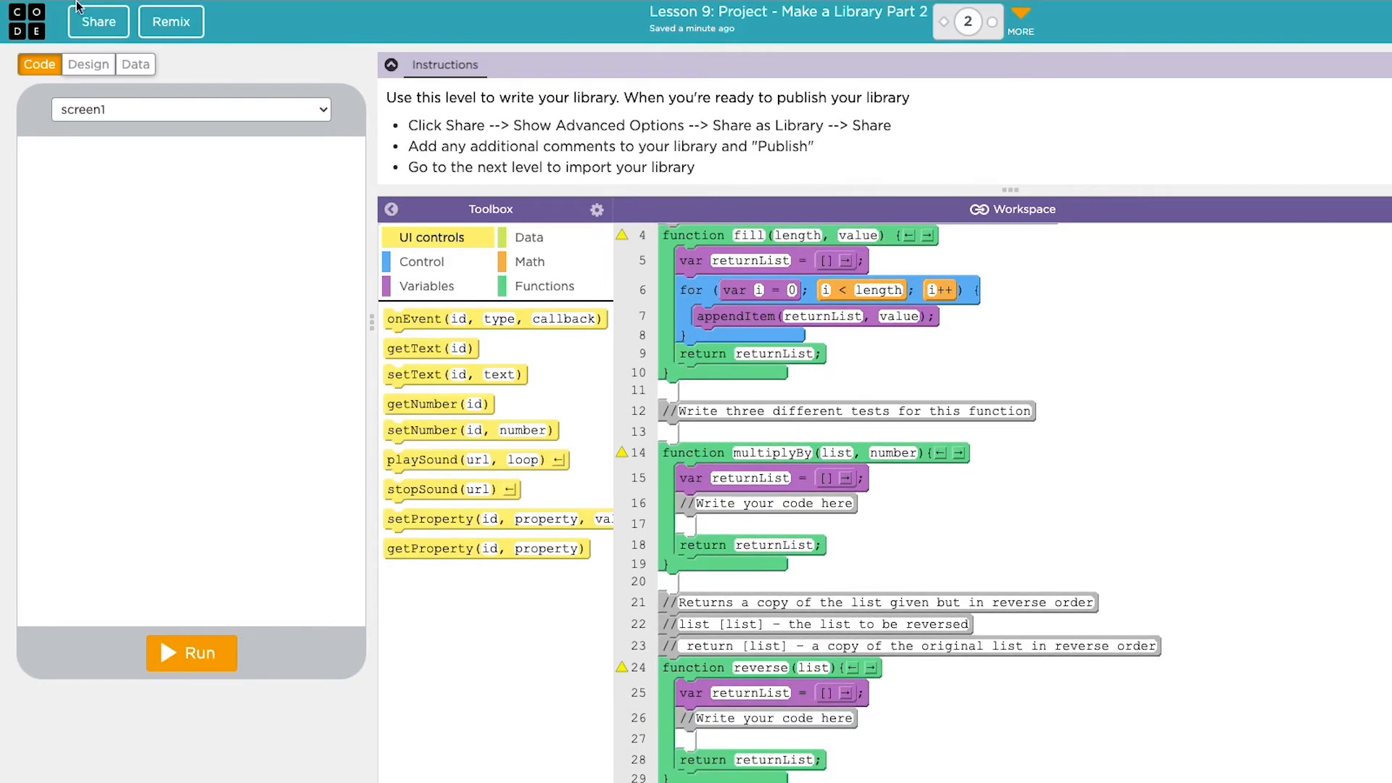
{"action": "left_click", "coordinate": [97, 20]}
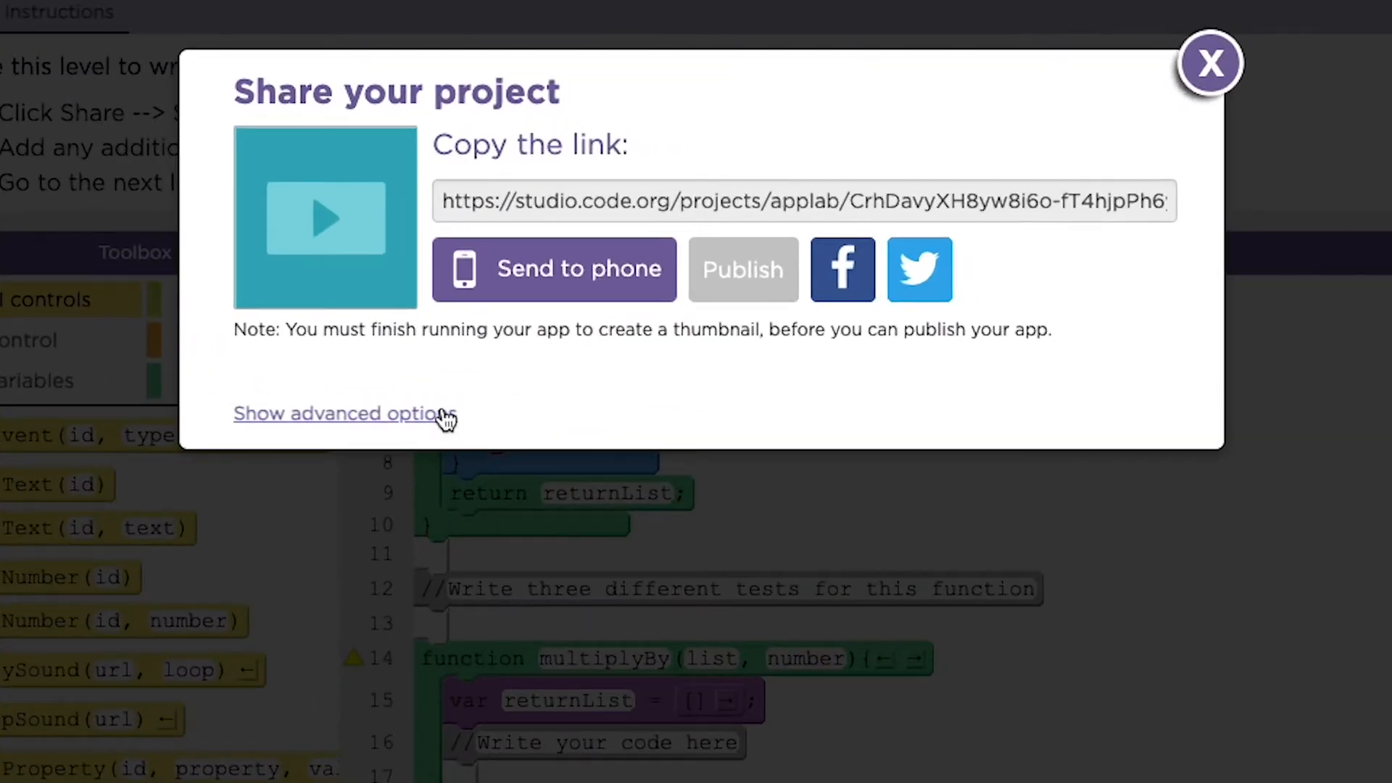
{"action": "left_click", "coordinate": [343, 413]}
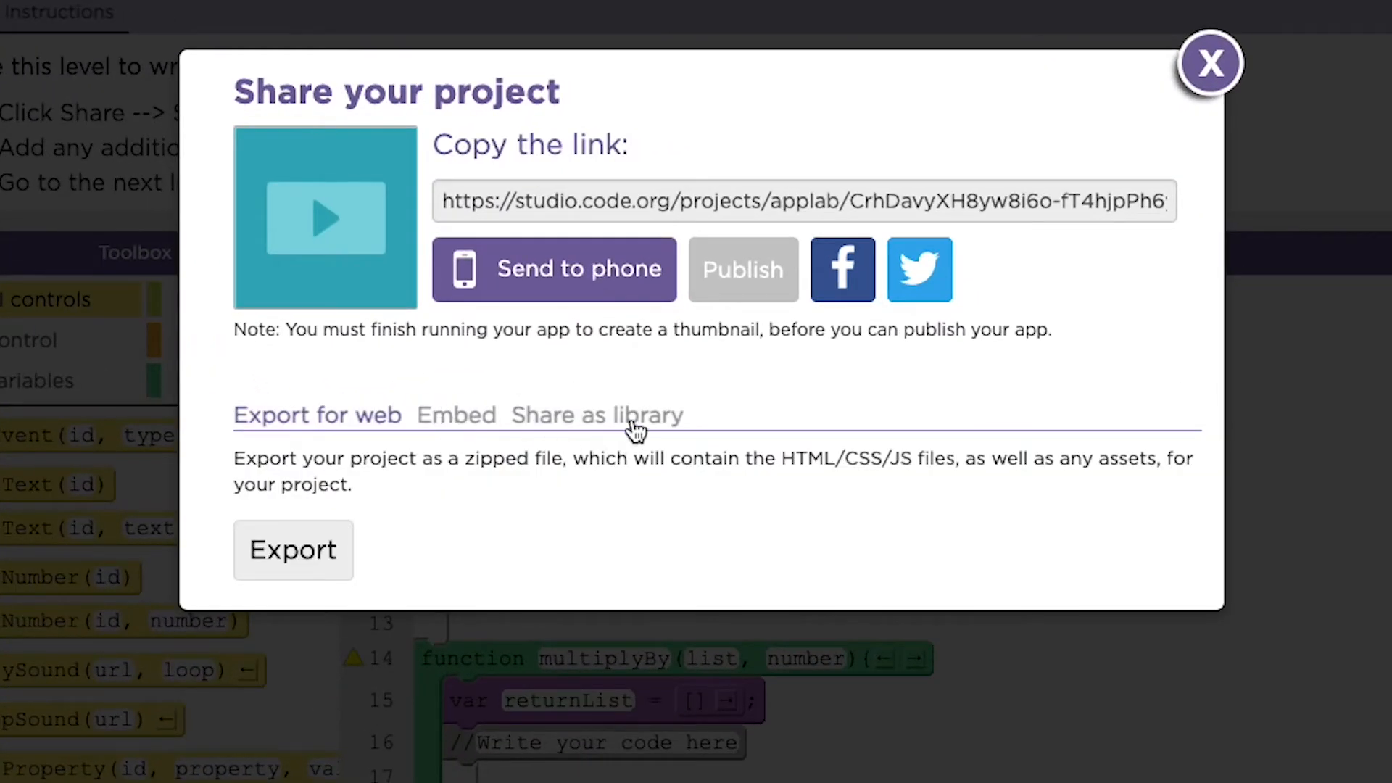
{"action": "left_click", "coordinate": [596, 415]}
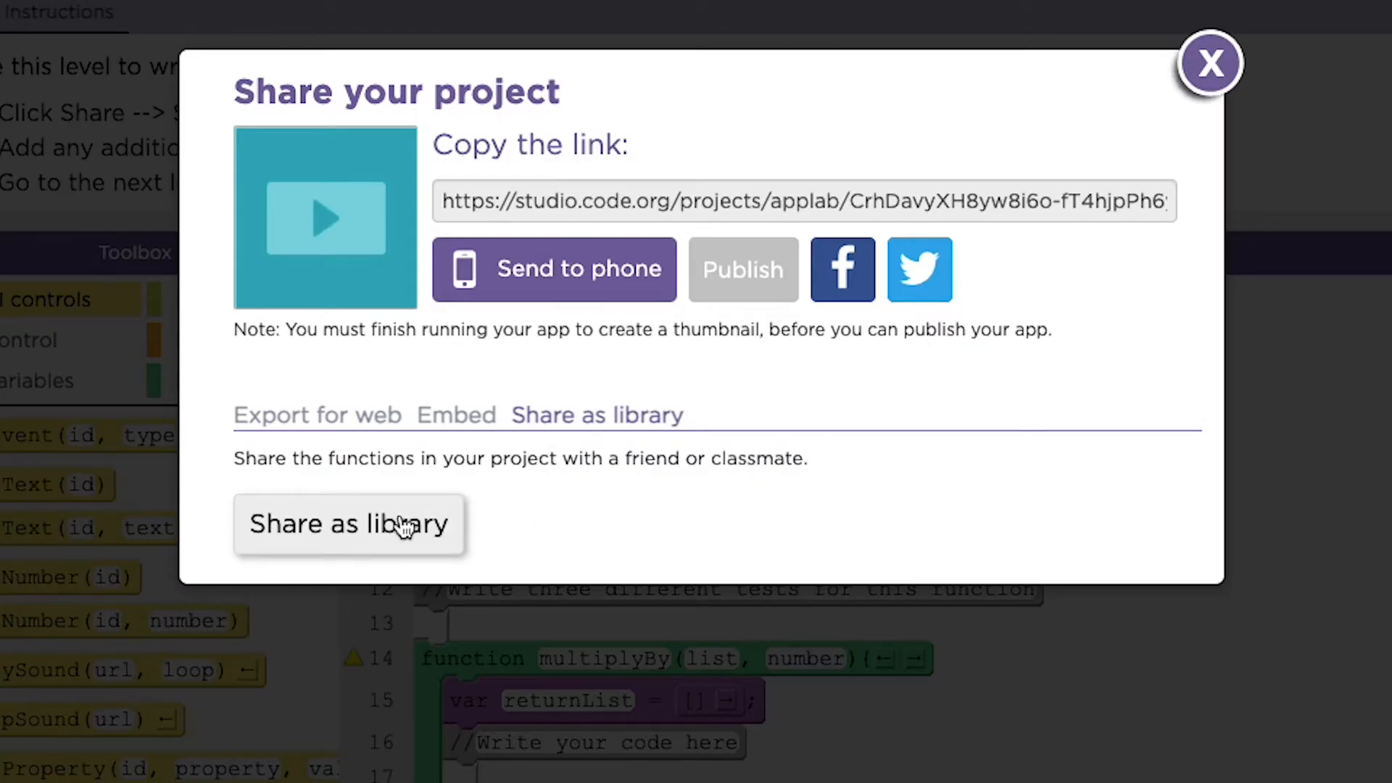
{"action": "left_click", "coordinate": [348, 523]}
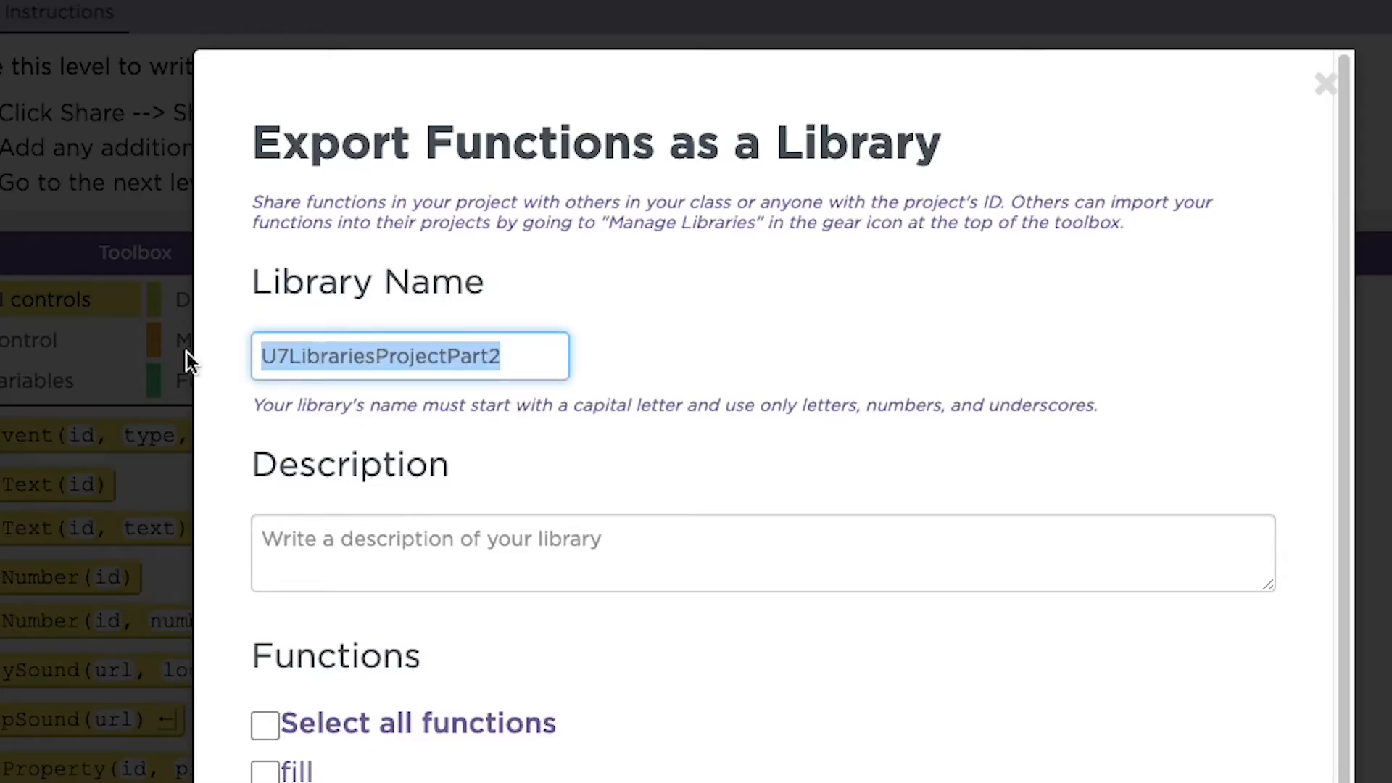
Name the library ListOperations with description 'Functions to manipulate lists'
{"action": "type", "text": "ListOper"}
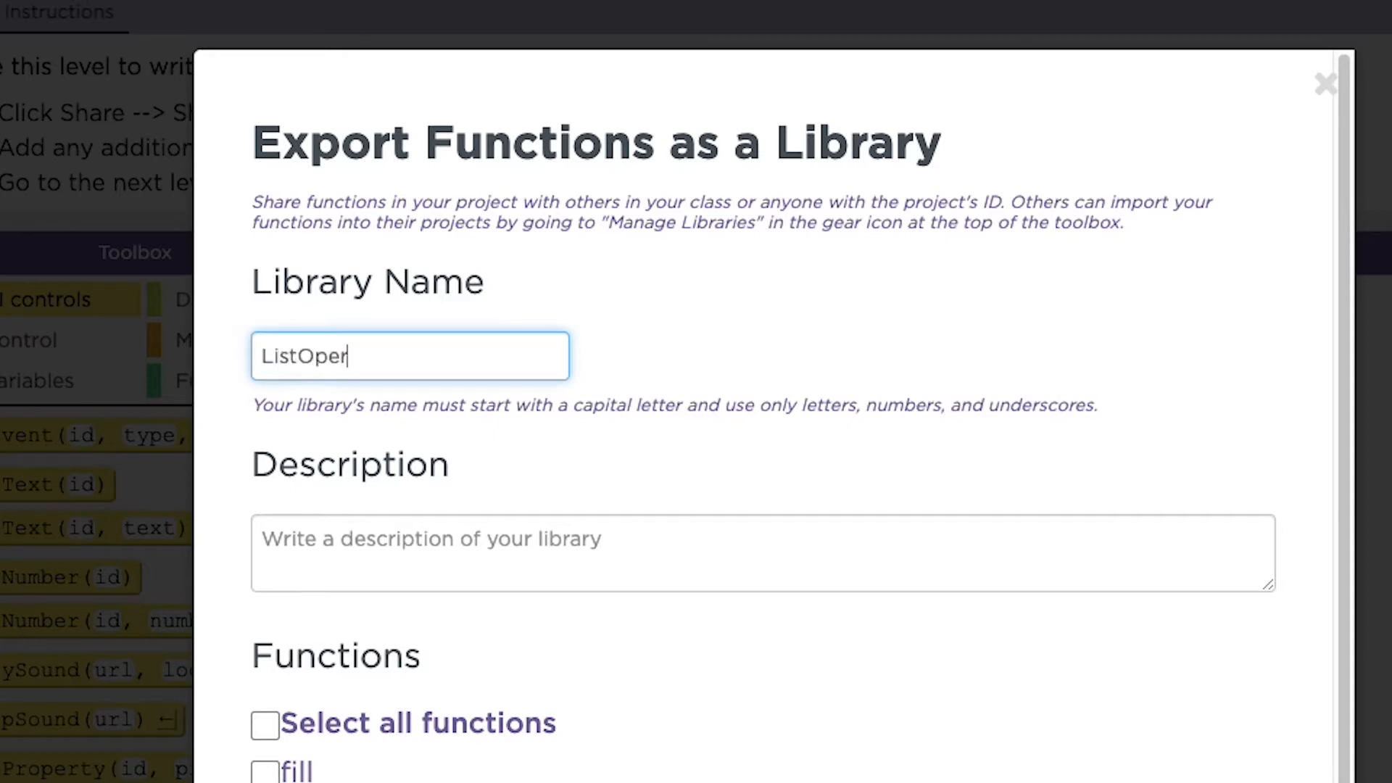
{"action": "type", "text": "ations"}
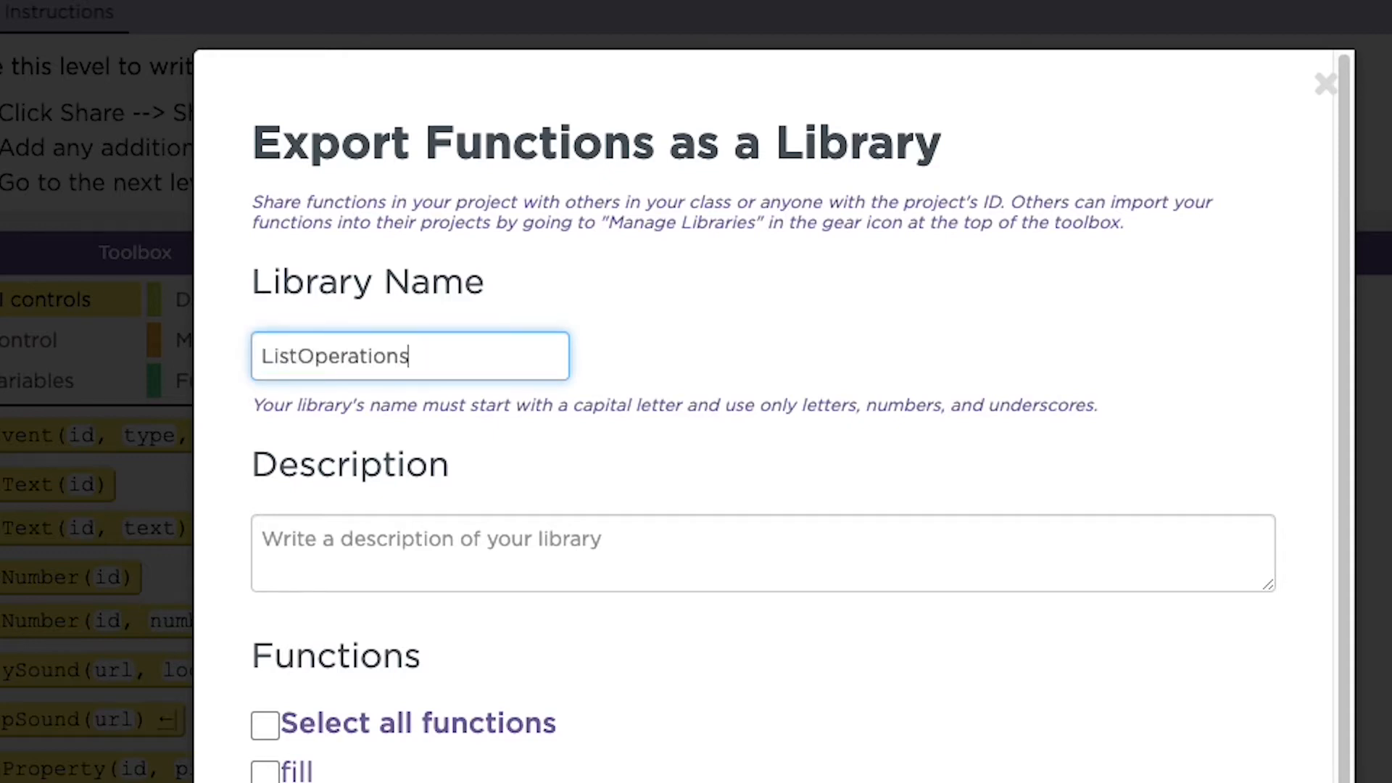
{"action": "left_click", "coordinate": [489, 551]}
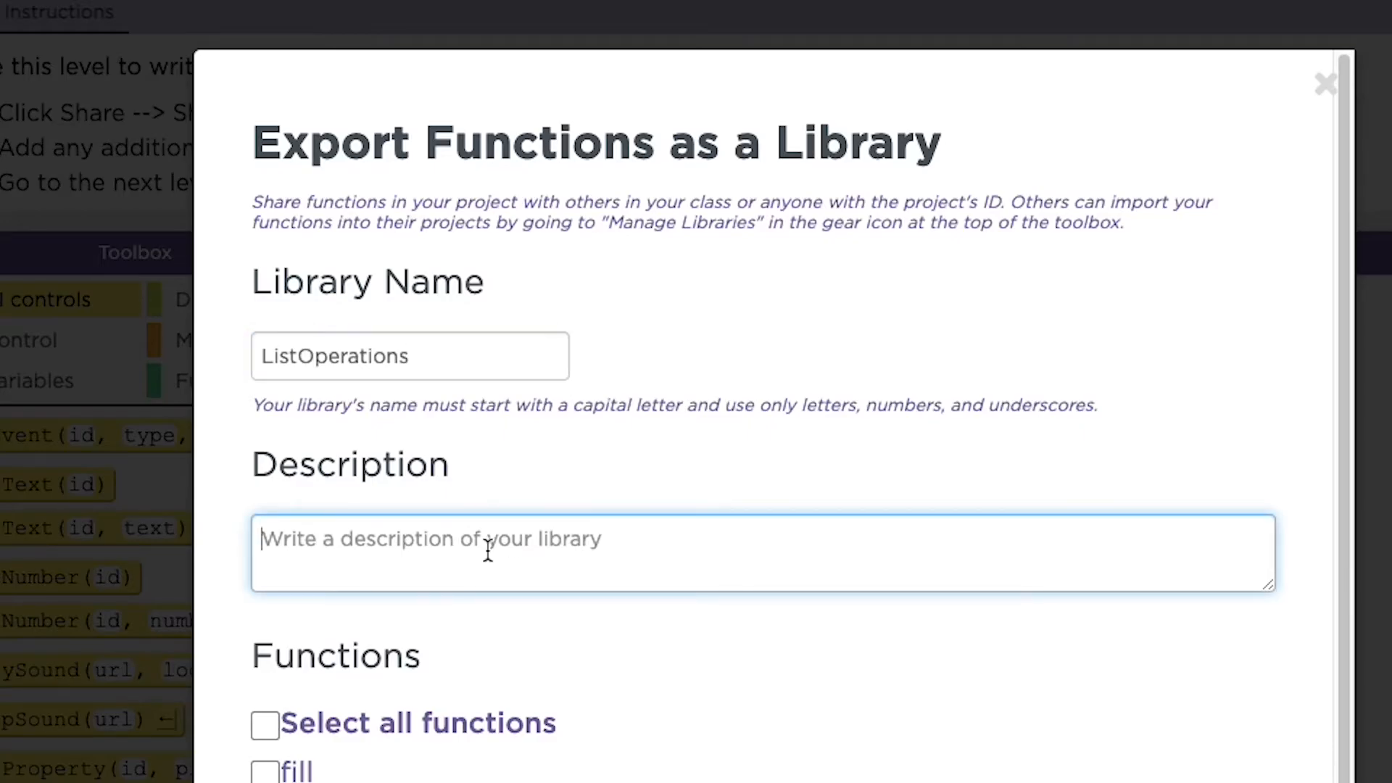
{"action": "type", "text": "Functions to"}
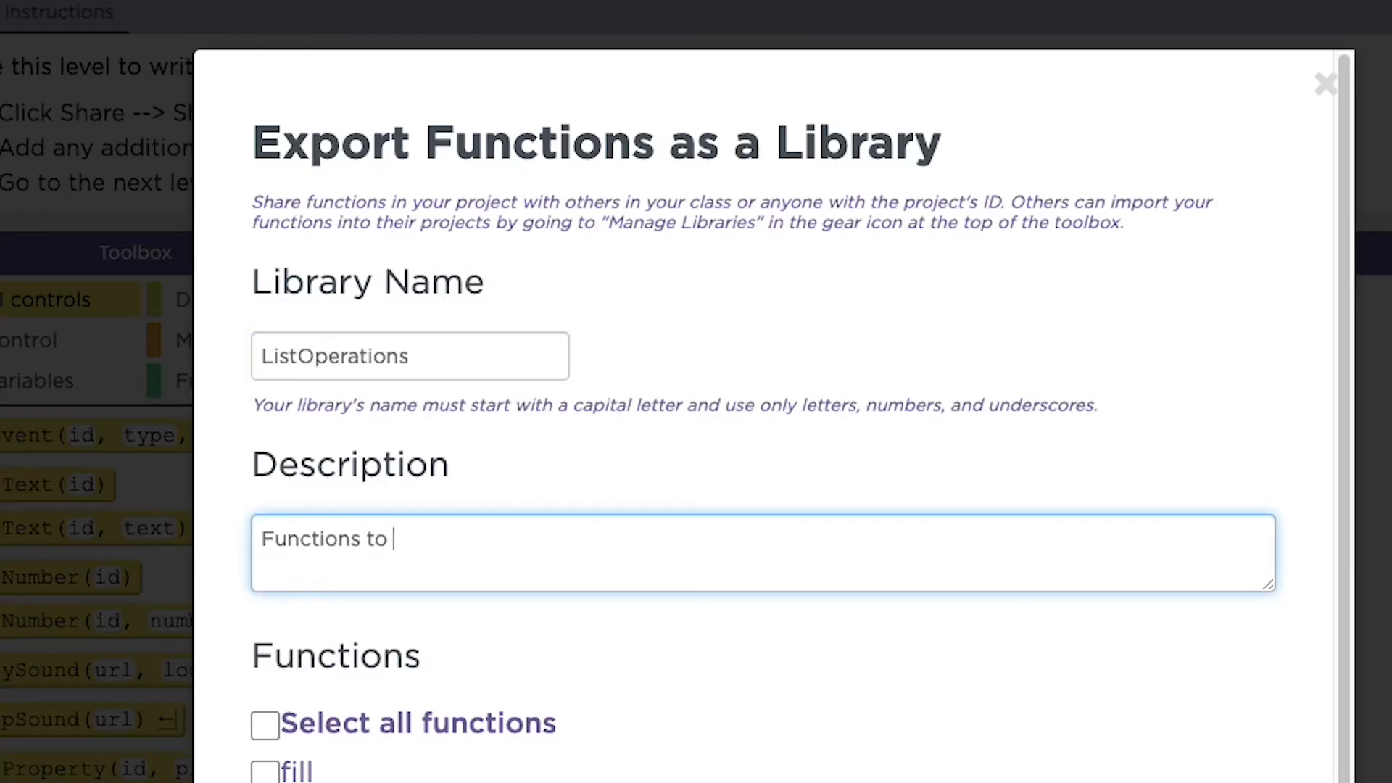
{"action": "type", "text": "manipulate li"}
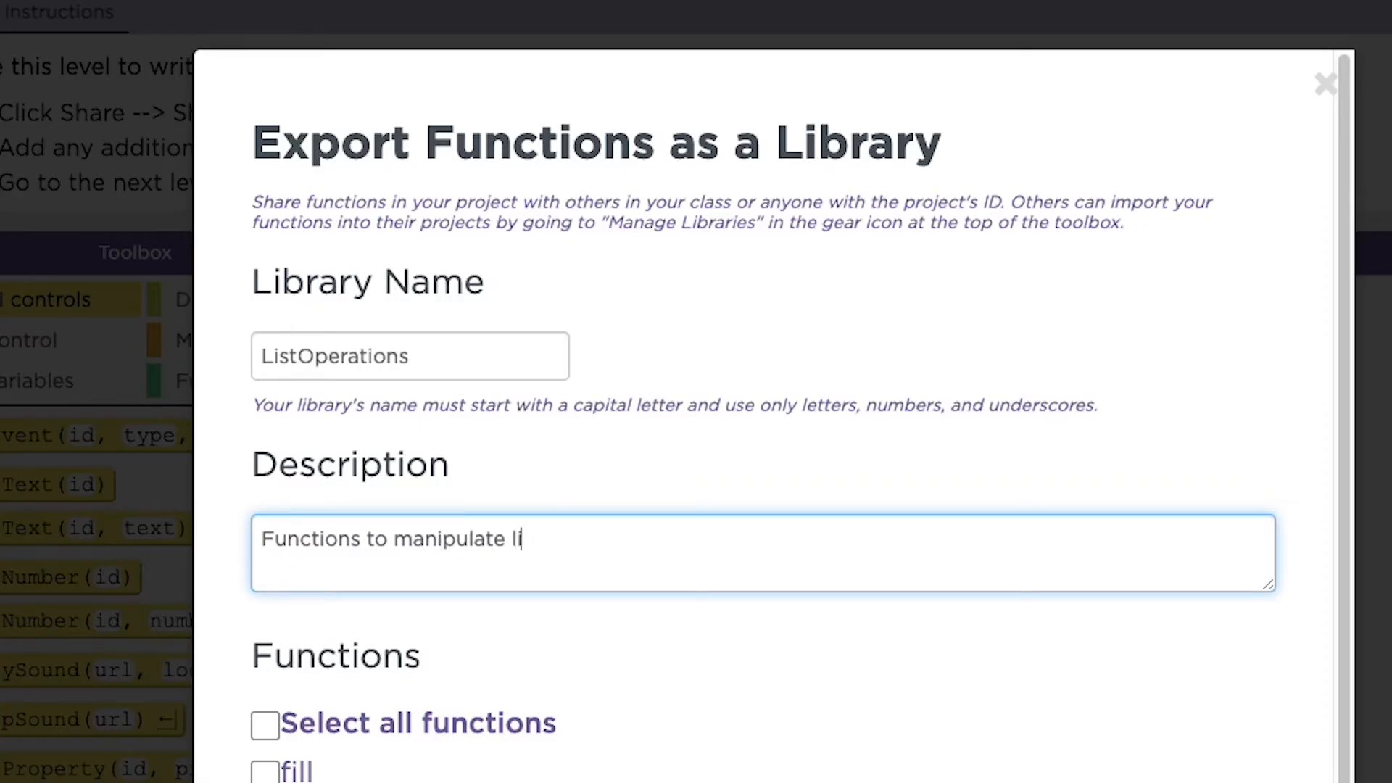
{"action": "type", "text": "sts"}
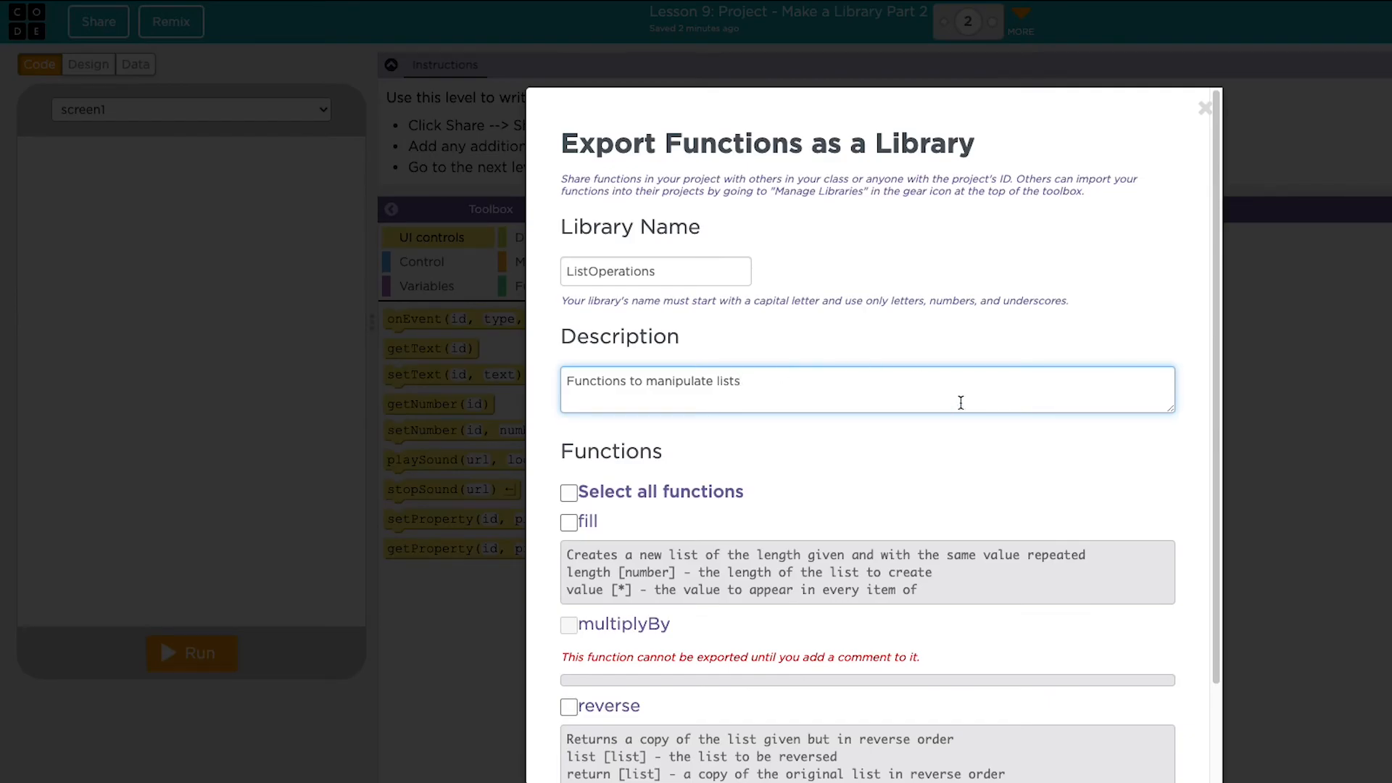
Select all exportable functions (fill, reverse) and publish the ListOperations library
{"action": "left_click", "coordinate": [568, 491]}
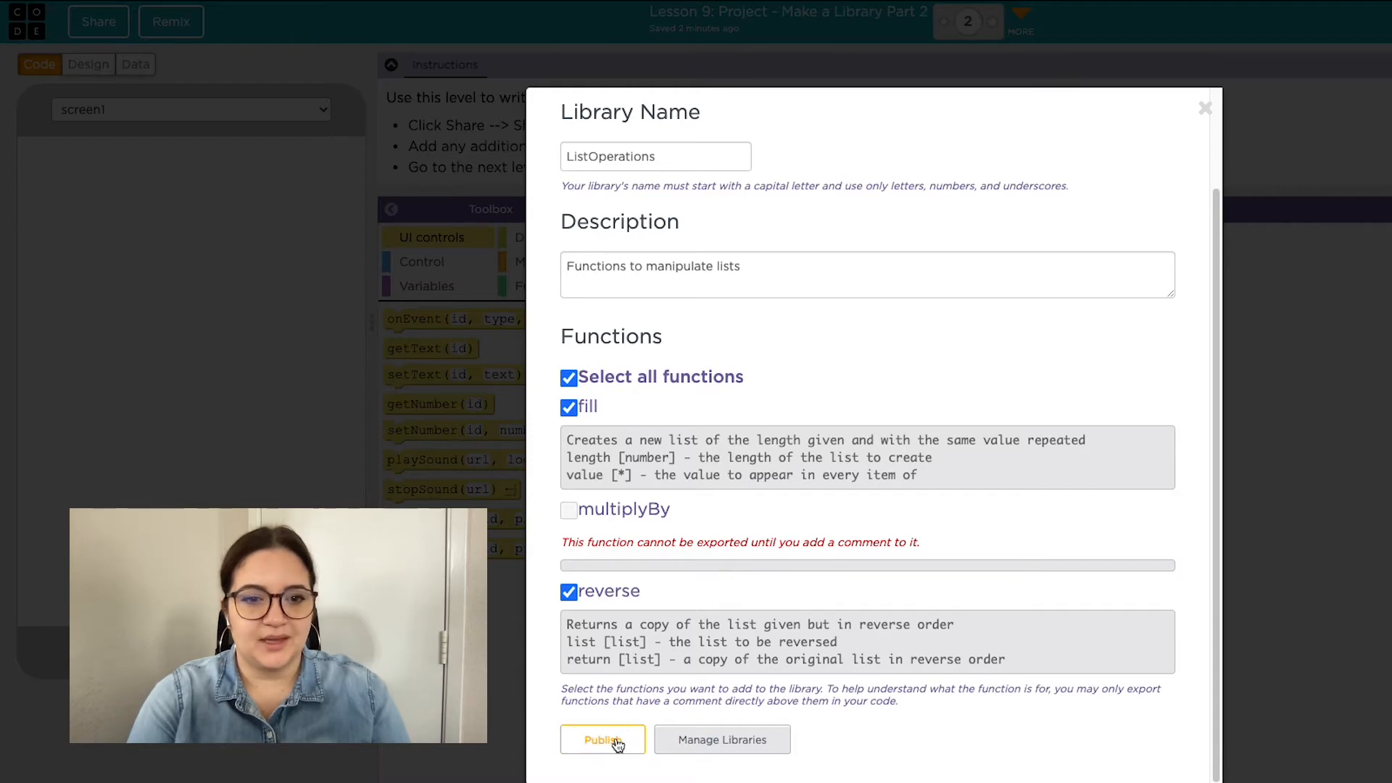
{"action": "left_click", "coordinate": [601, 740]}
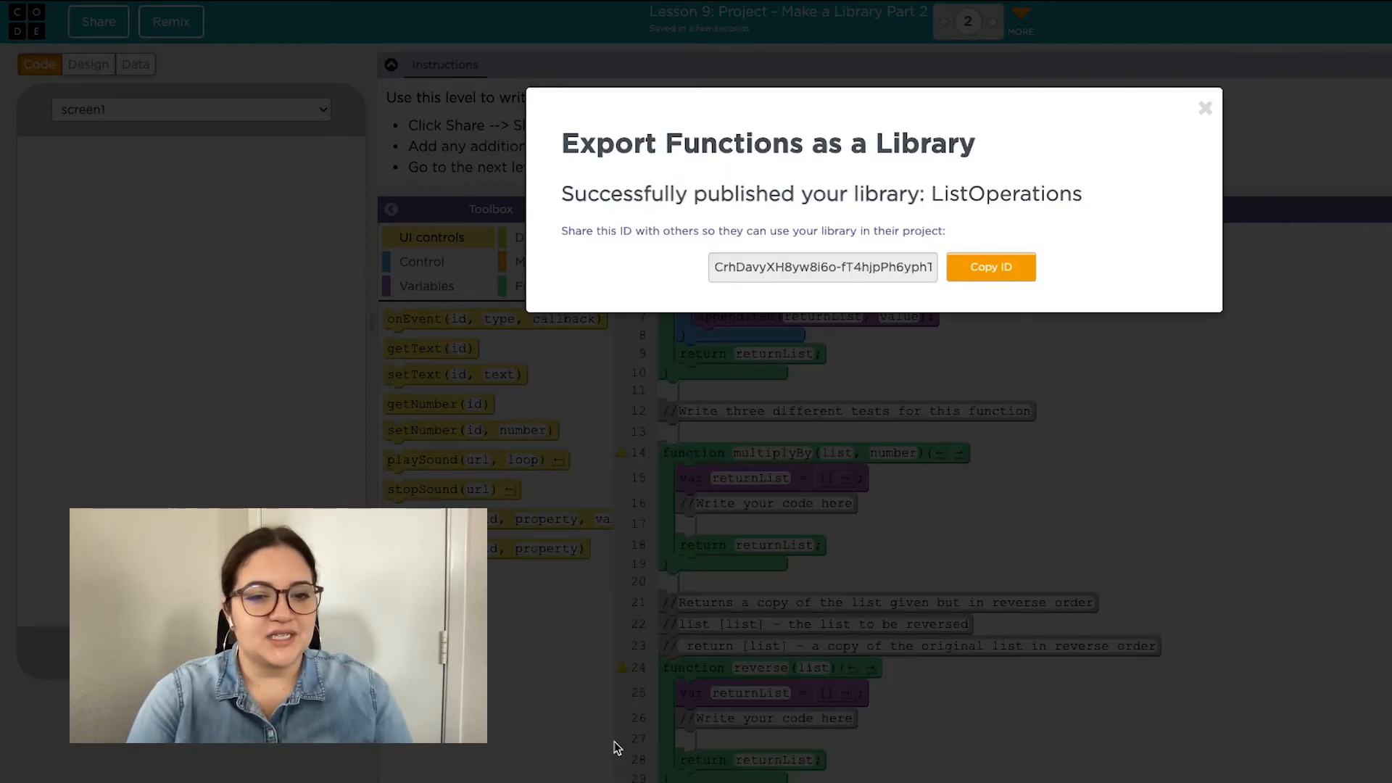
{"action": "mouse_move", "coordinate": [1047, 425]}
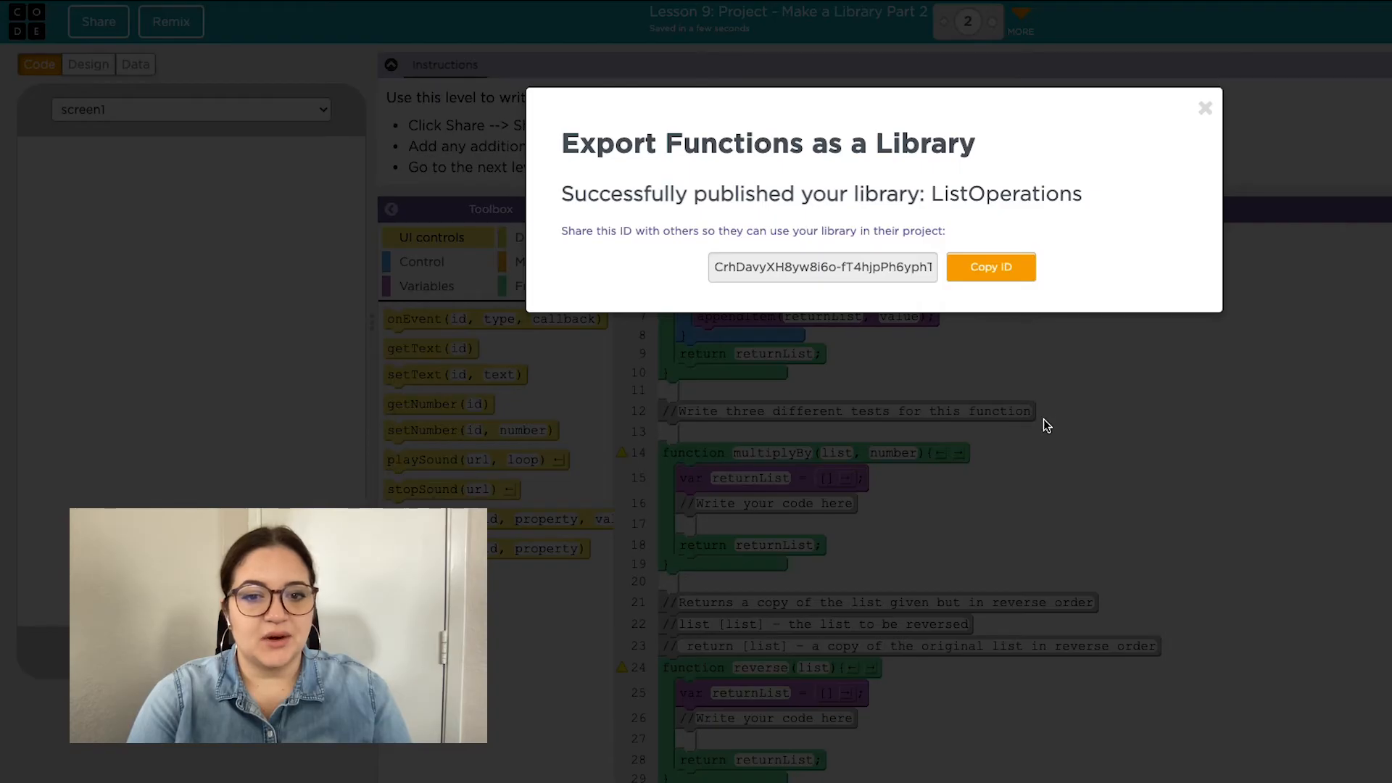
{"action": "mouse_move", "coordinate": [805, 383]}
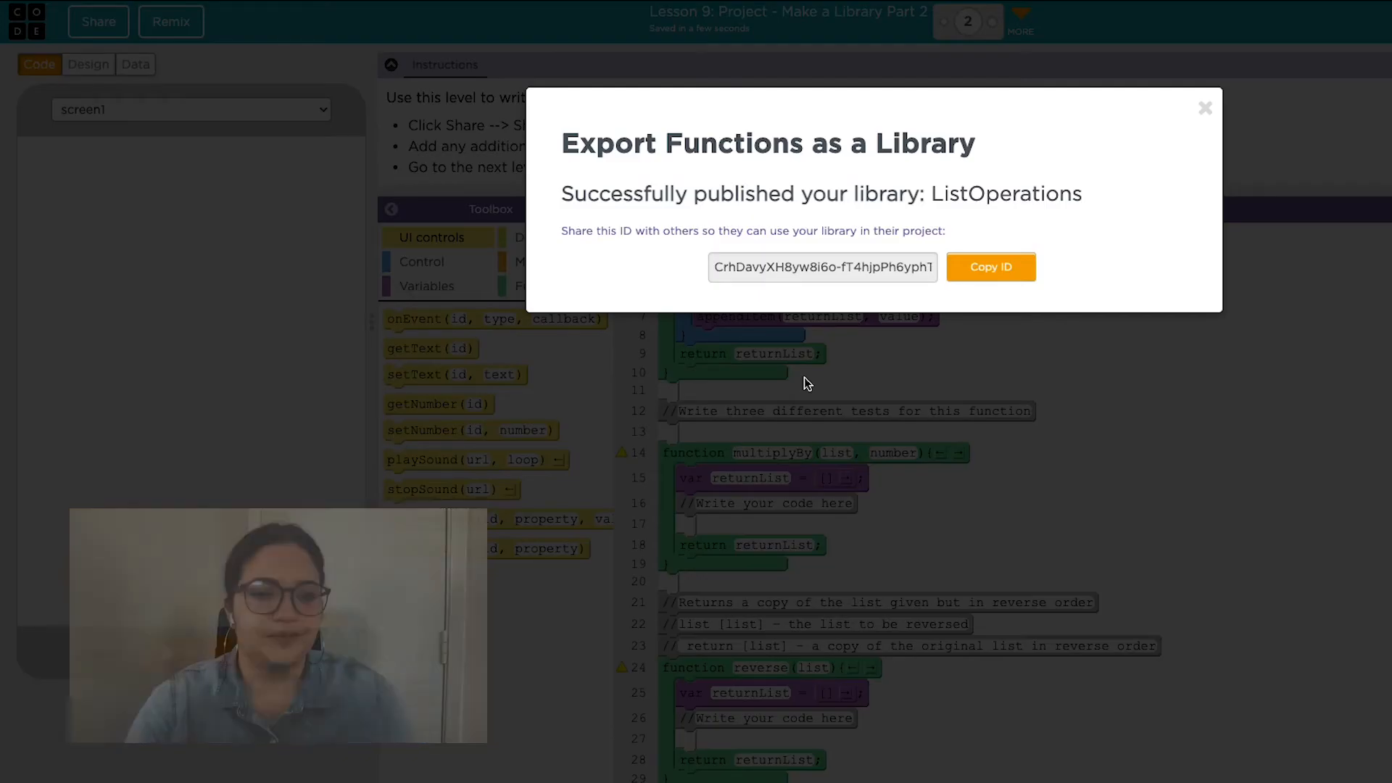
Close the publish confirmation to return to the Make a Library Part 2 code workspace
{"action": "left_click", "coordinate": [1205, 107]}
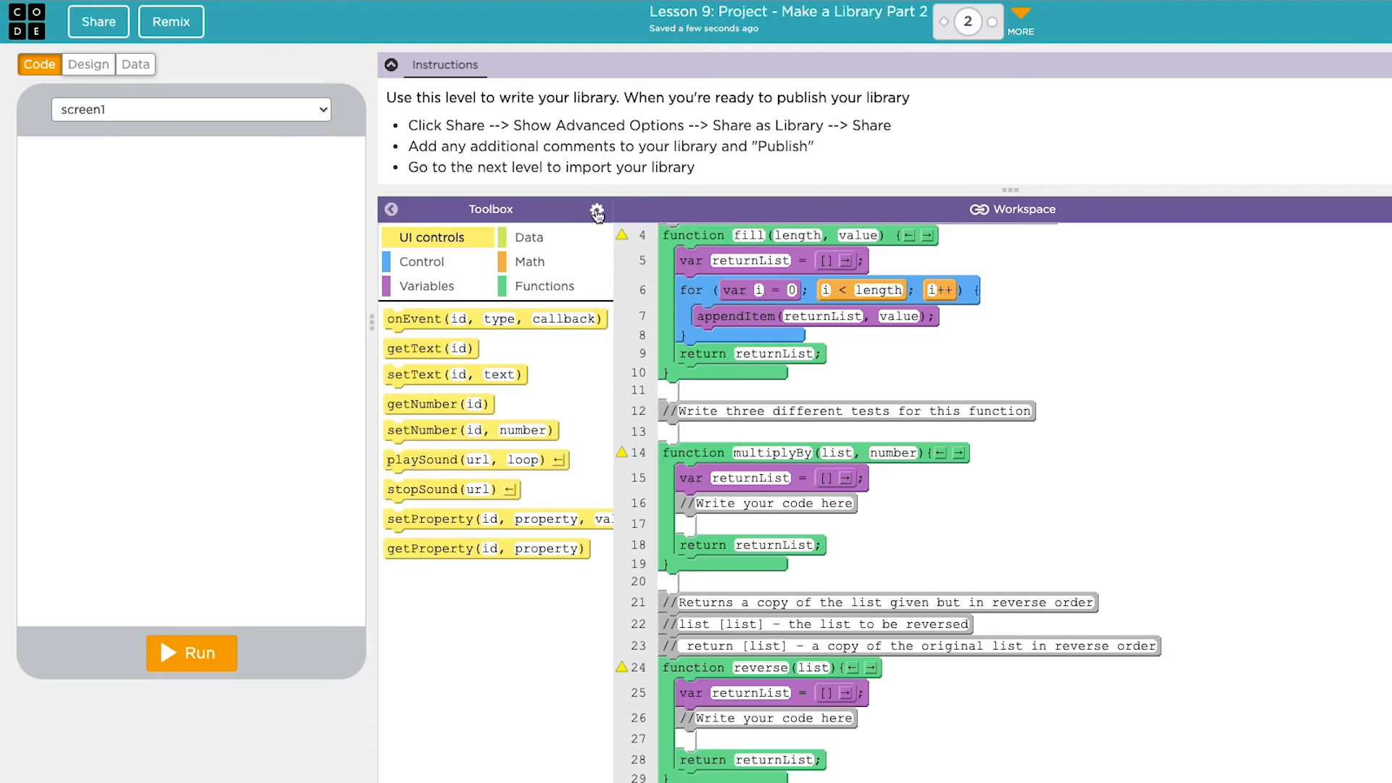
In Manage Libraries, list My CSP Section's libraries and import ListOperations into the project
{"action": "left_click", "coordinate": [596, 209]}
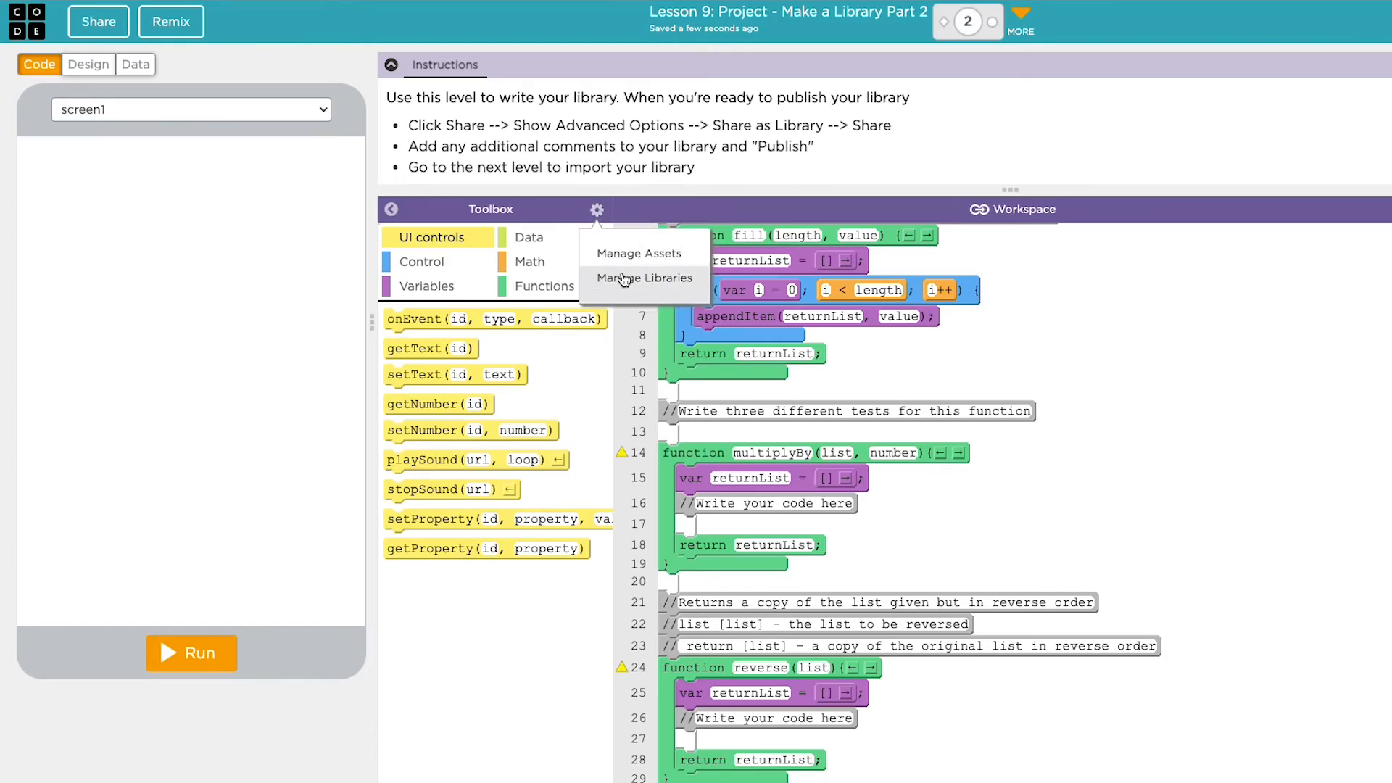
{"action": "left_click", "coordinate": [644, 278]}
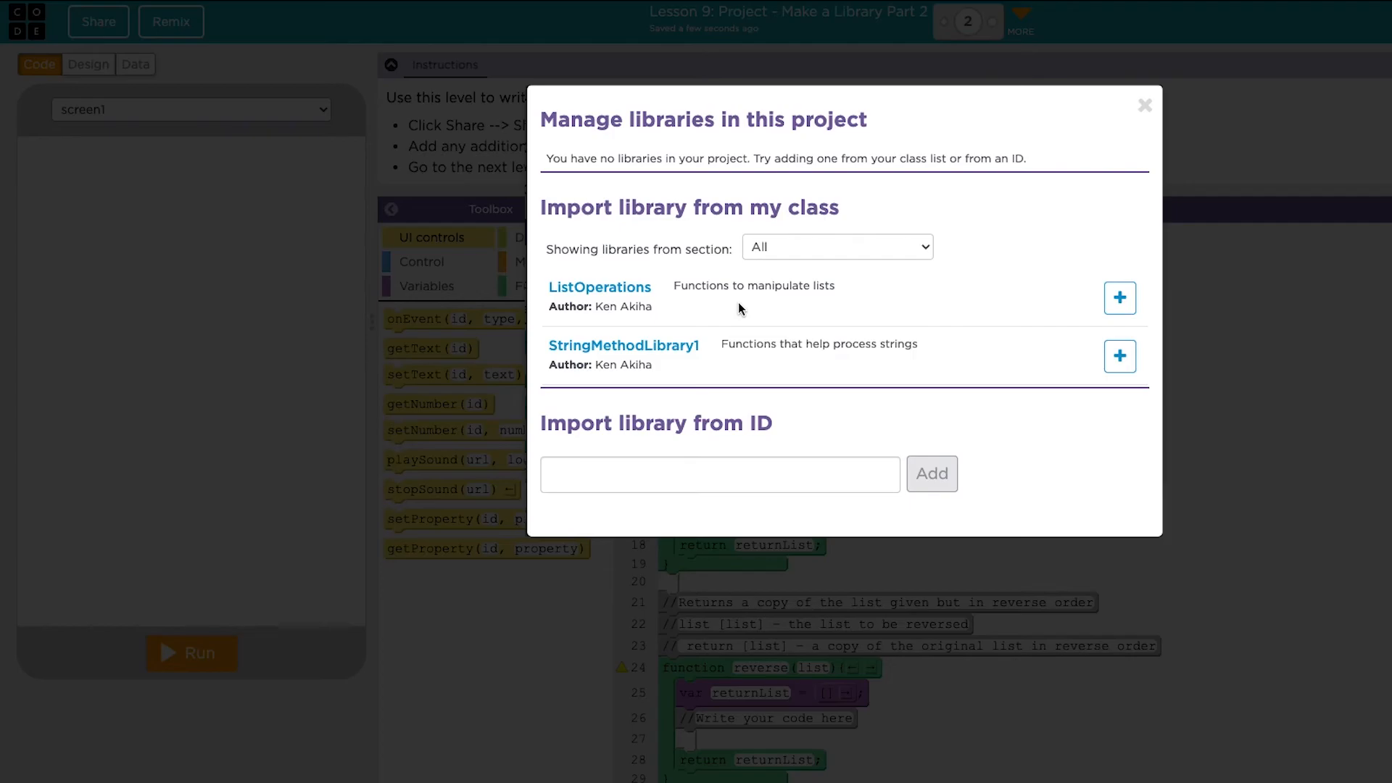
{"action": "mouse_move", "coordinate": [864, 243]}
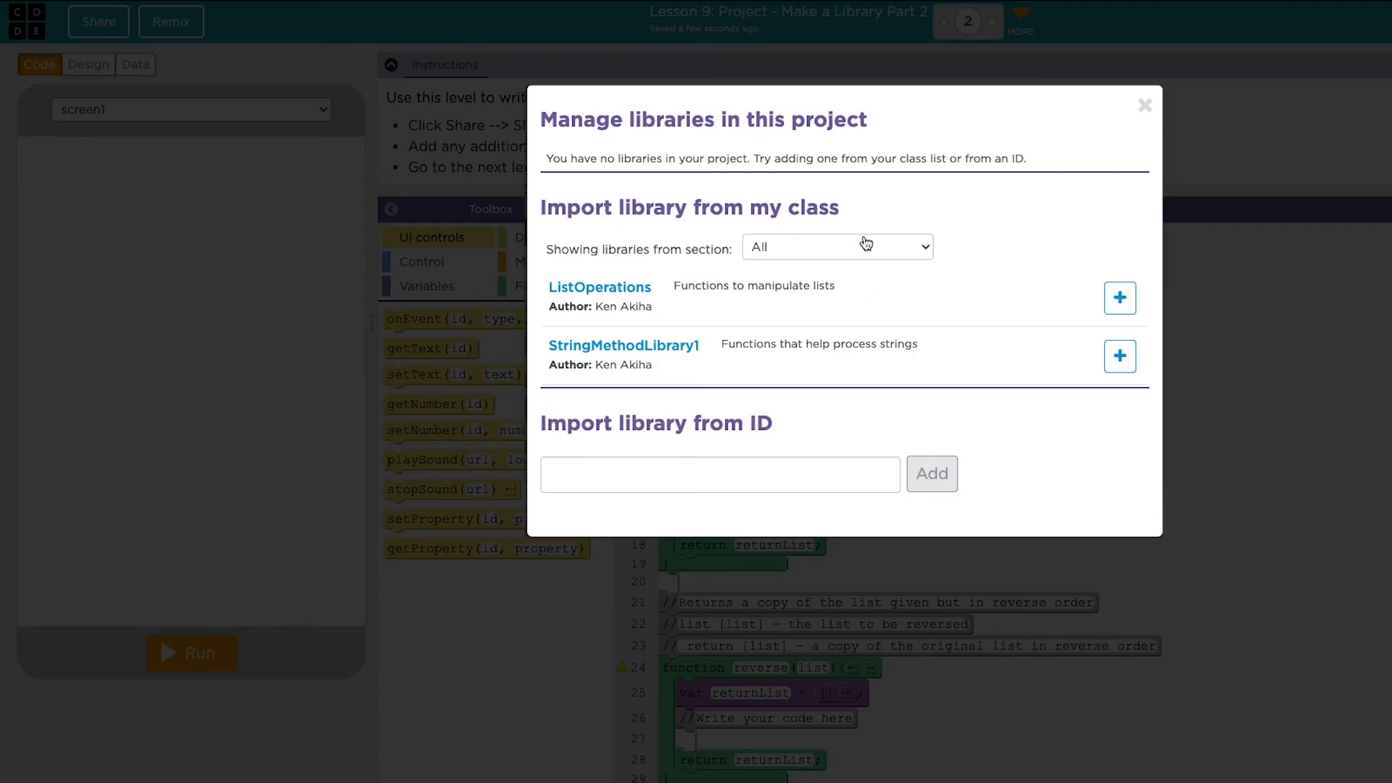
{"action": "left_click", "coordinate": [835, 246]}
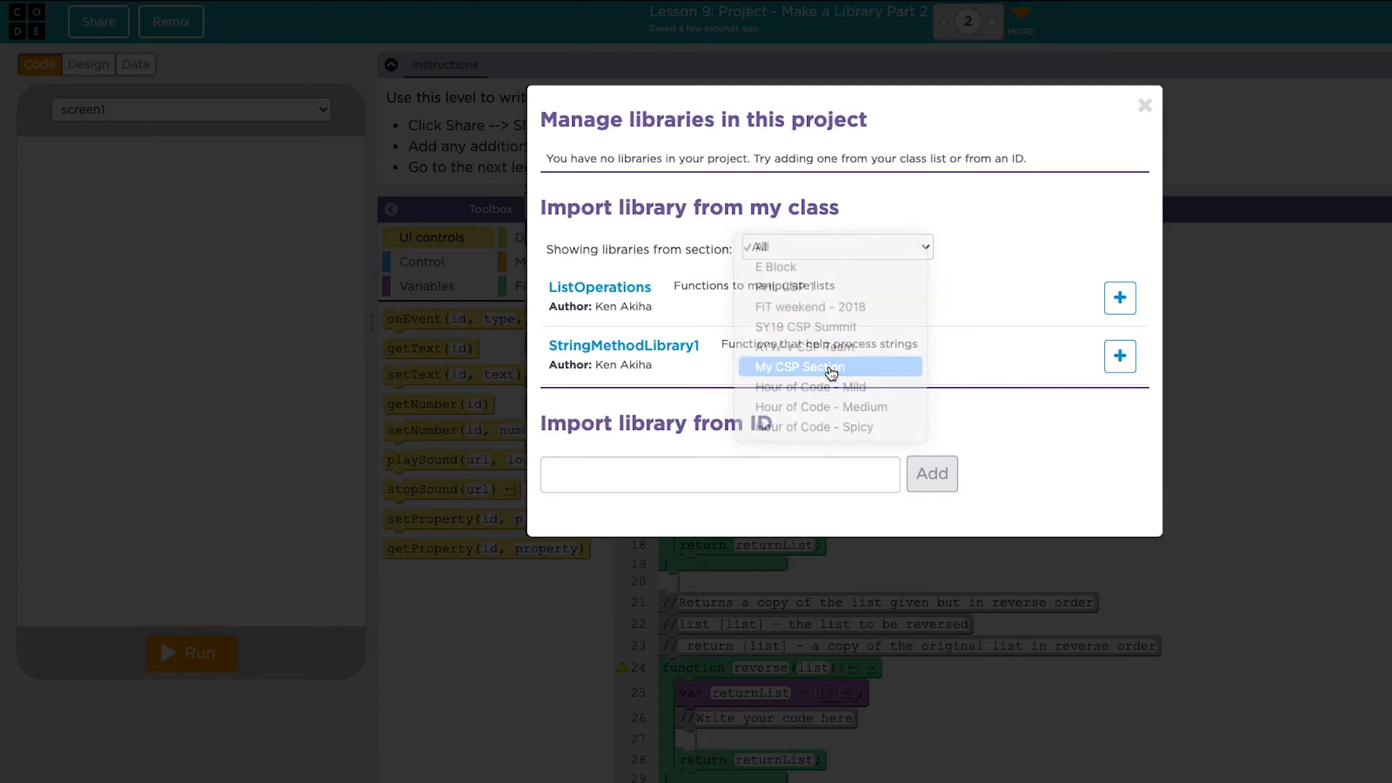
{"action": "left_click", "coordinate": [798, 366]}
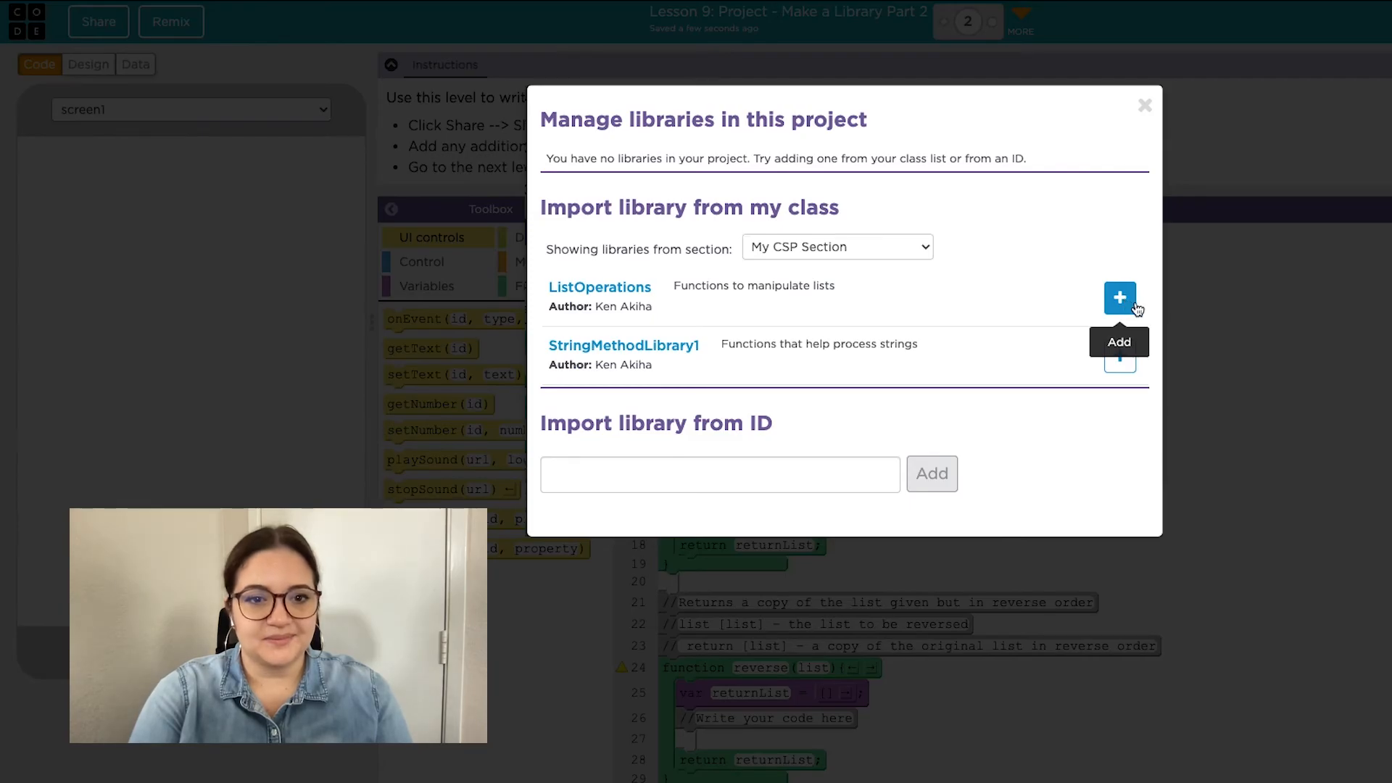
{"action": "left_click", "coordinate": [1144, 104]}
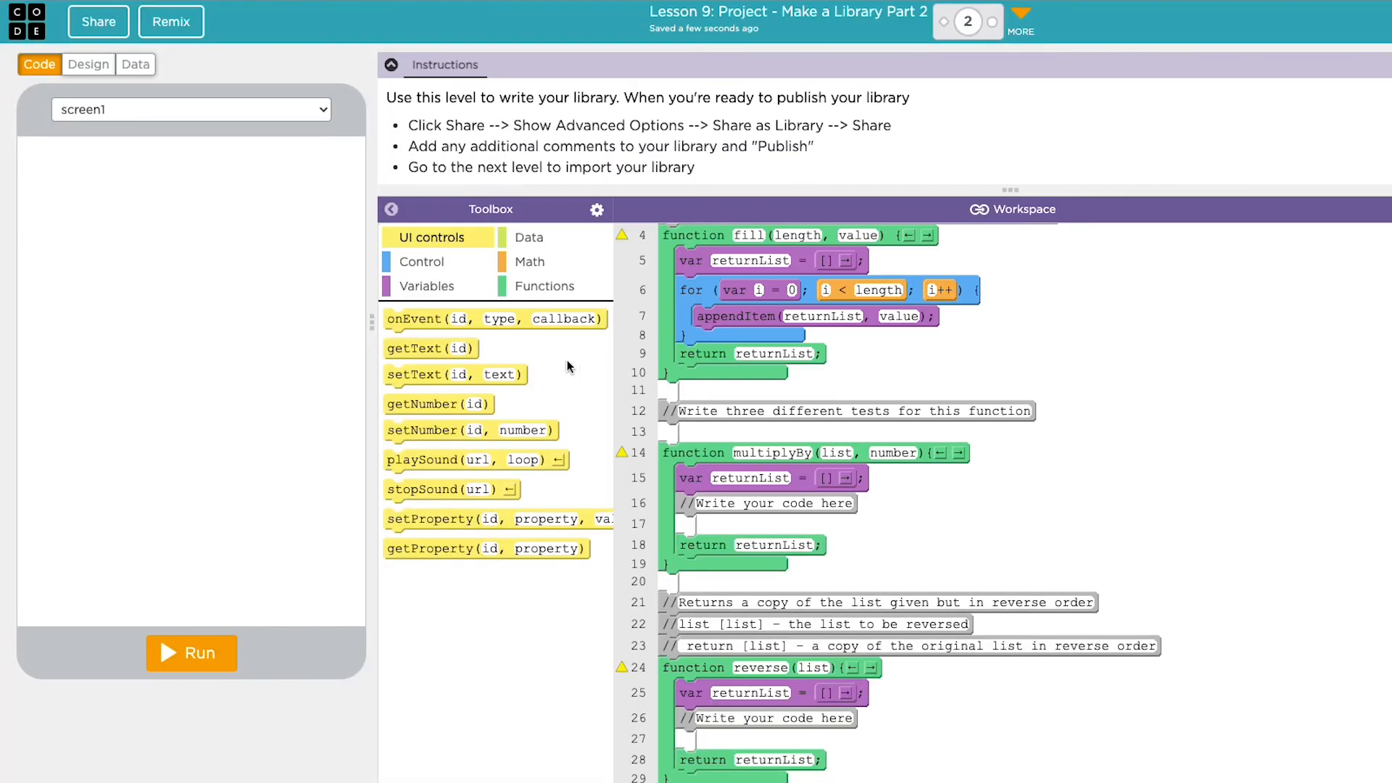
Show the Functions toolbox category listing ListOperations.fill and ListOperations.reverse
{"action": "left_click", "coordinate": [545, 285]}
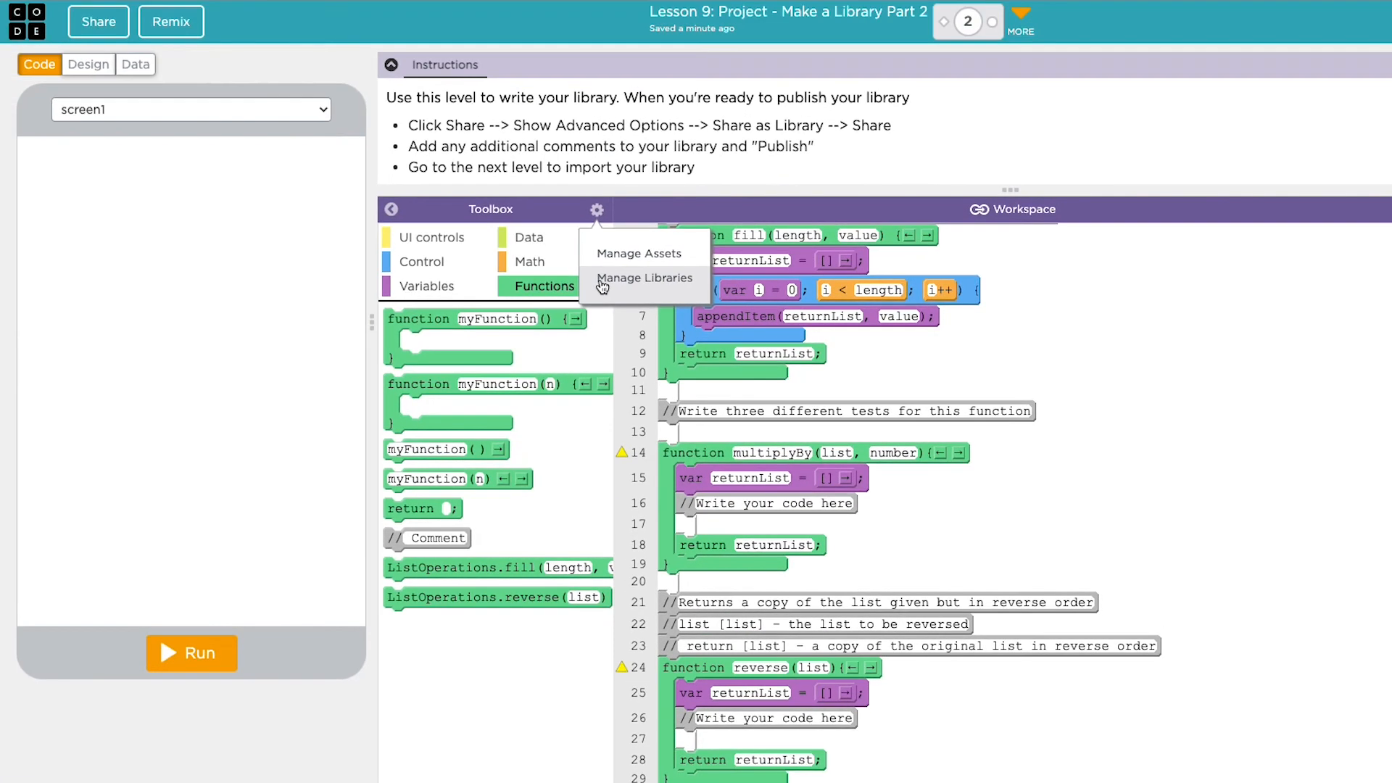
Bring up Manage Libraries showing ListOperations with its remove option
{"action": "left_click", "coordinate": [643, 279]}
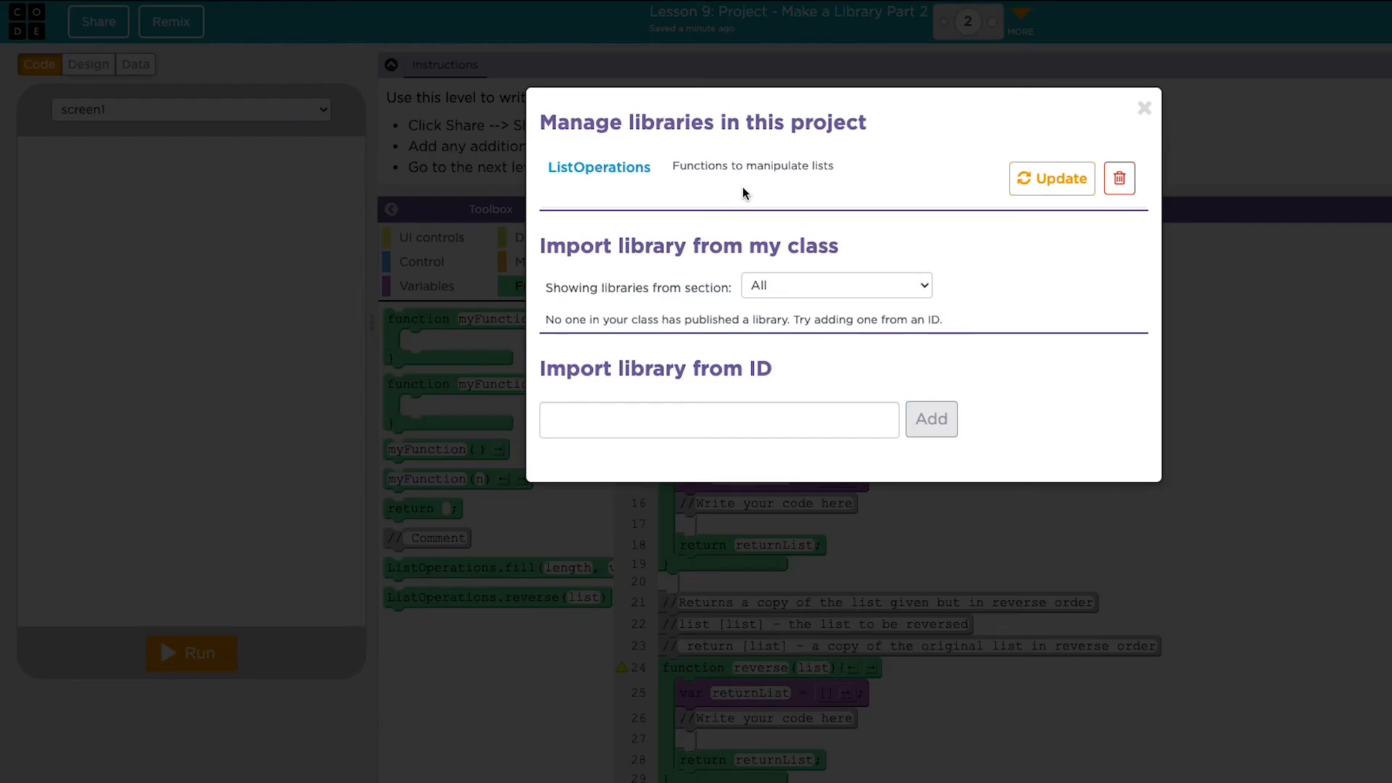
{"action": "mouse_move", "coordinate": [969, 198]}
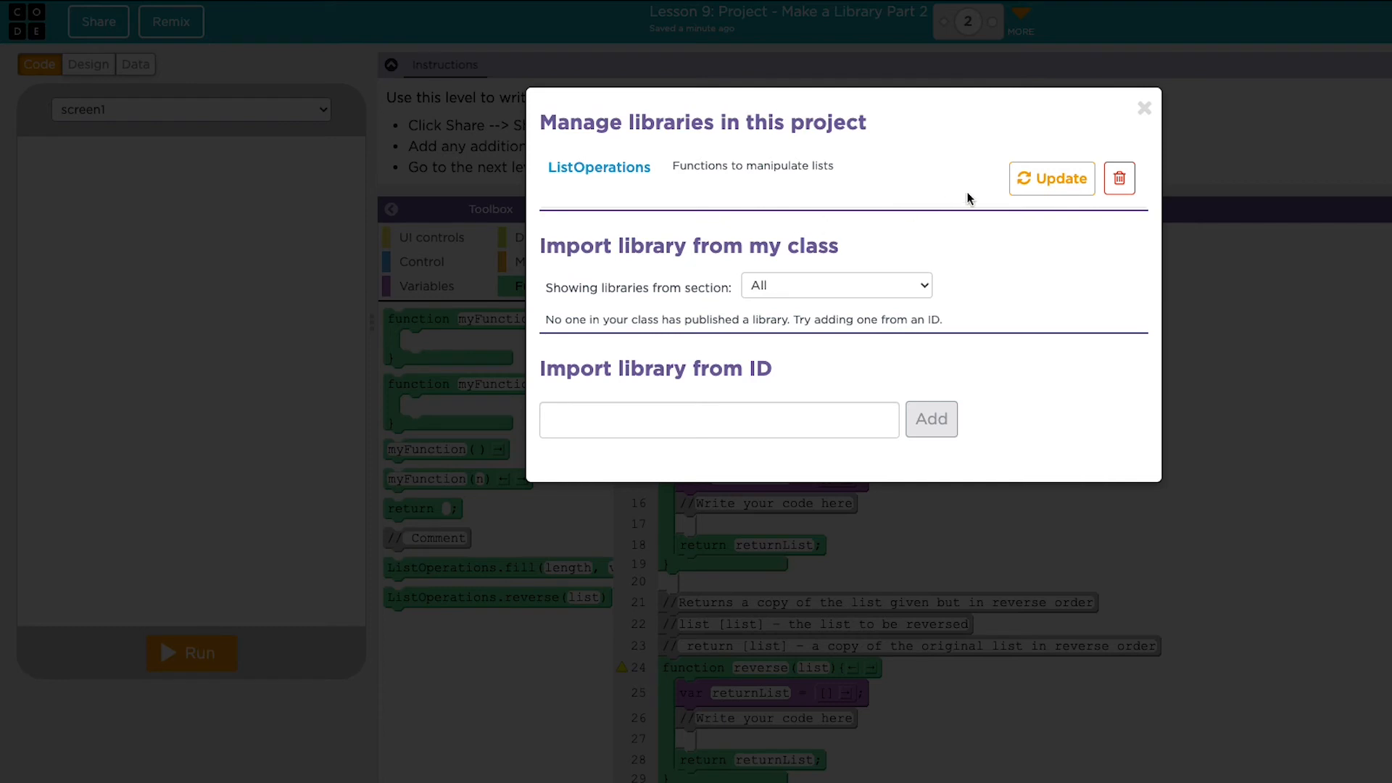
{"action": "mouse_move", "coordinate": [1118, 178]}
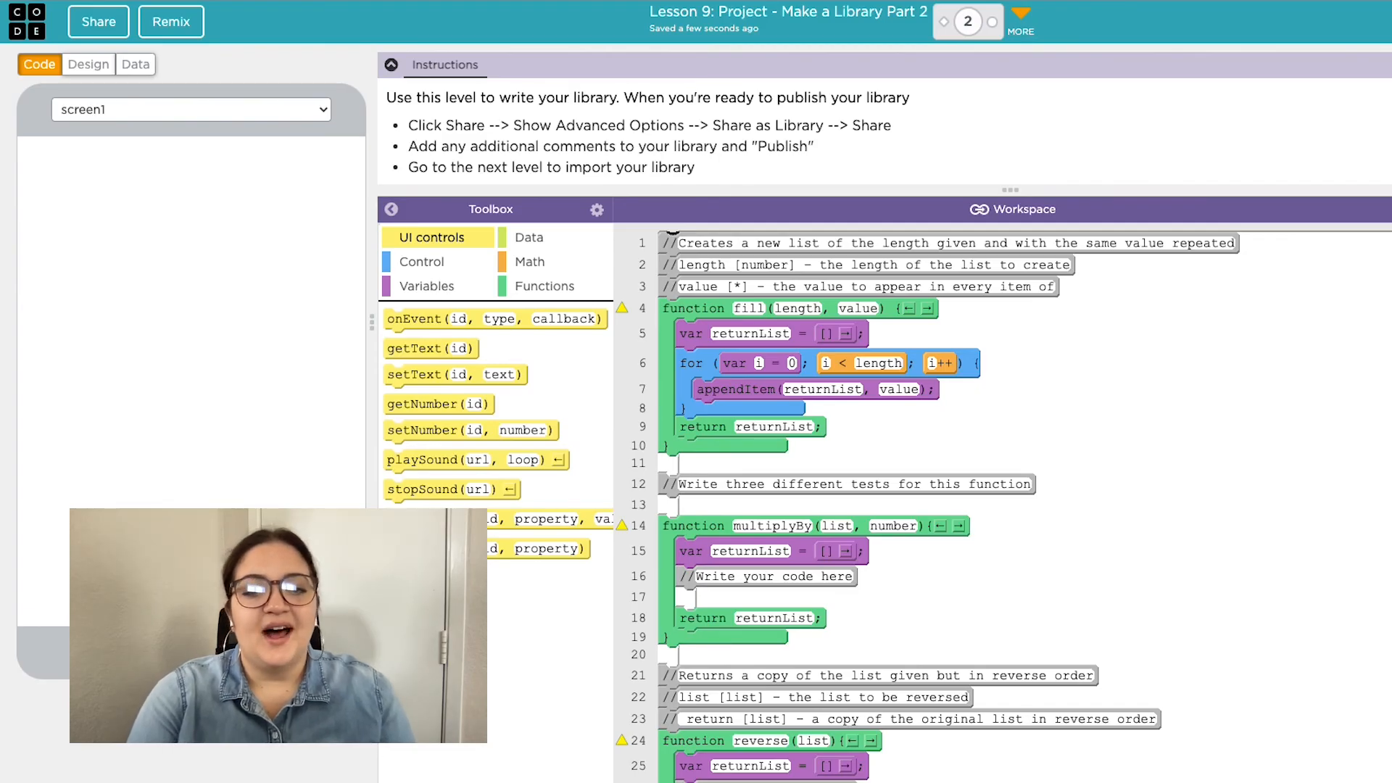
Return to the ListOperations library publishing settings through Share's advanced options
{"action": "left_click", "coordinate": [97, 20]}
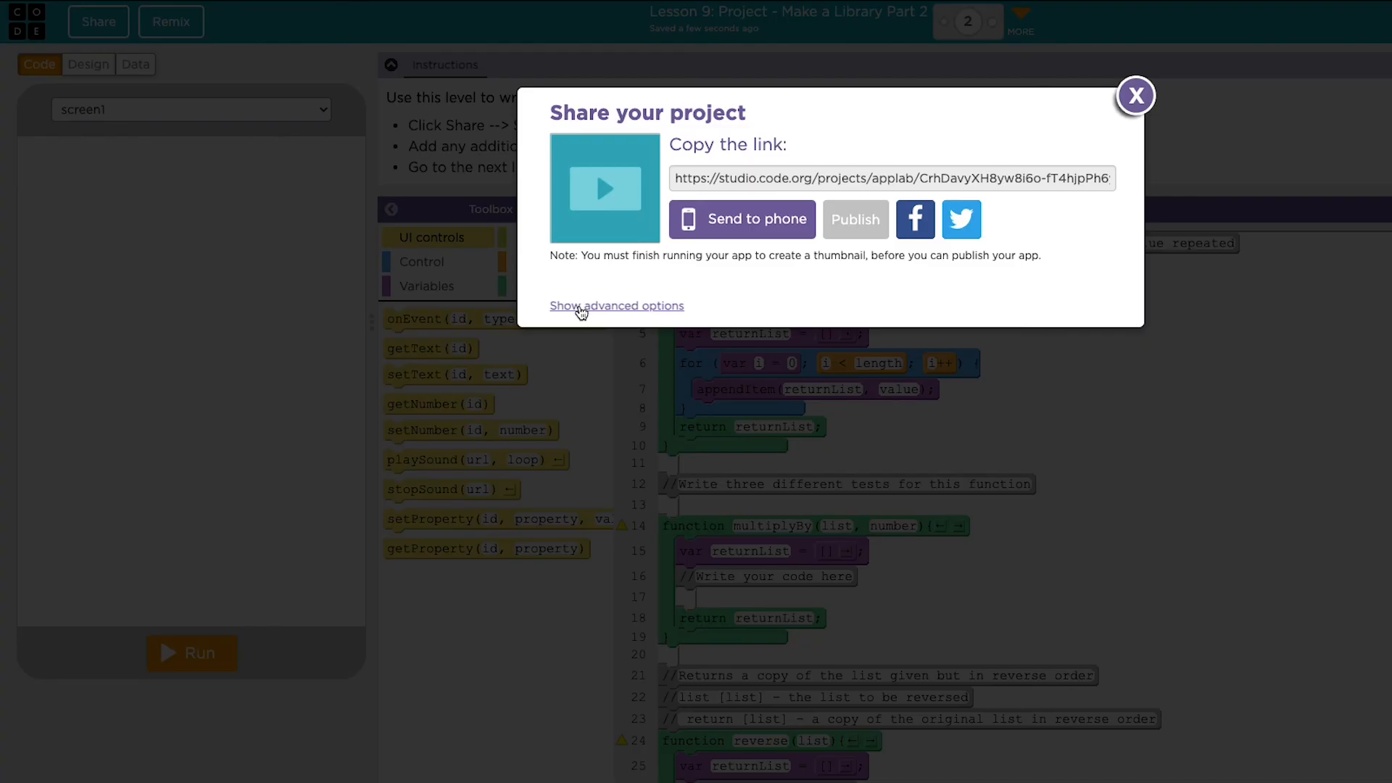
{"action": "left_click", "coordinate": [616, 306]}
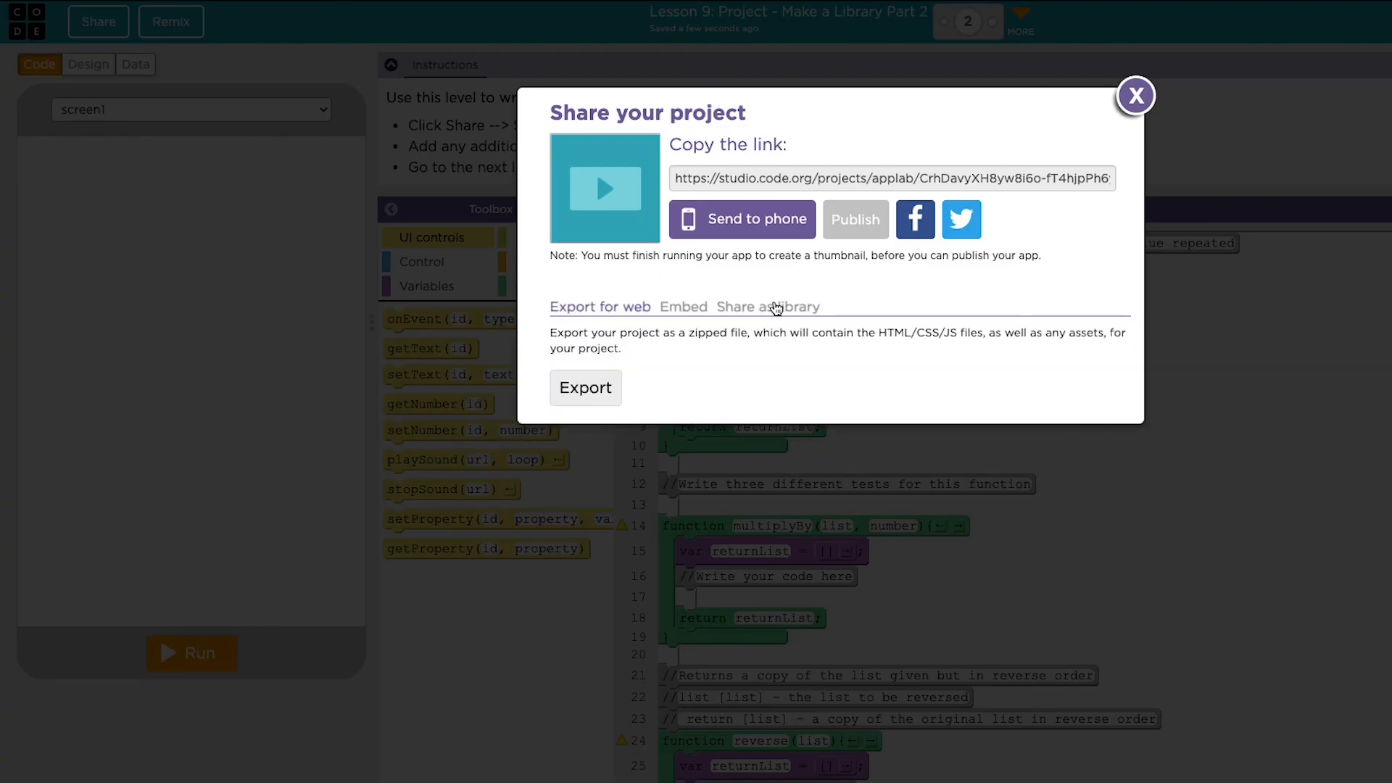
{"action": "left_click", "coordinate": [766, 306]}
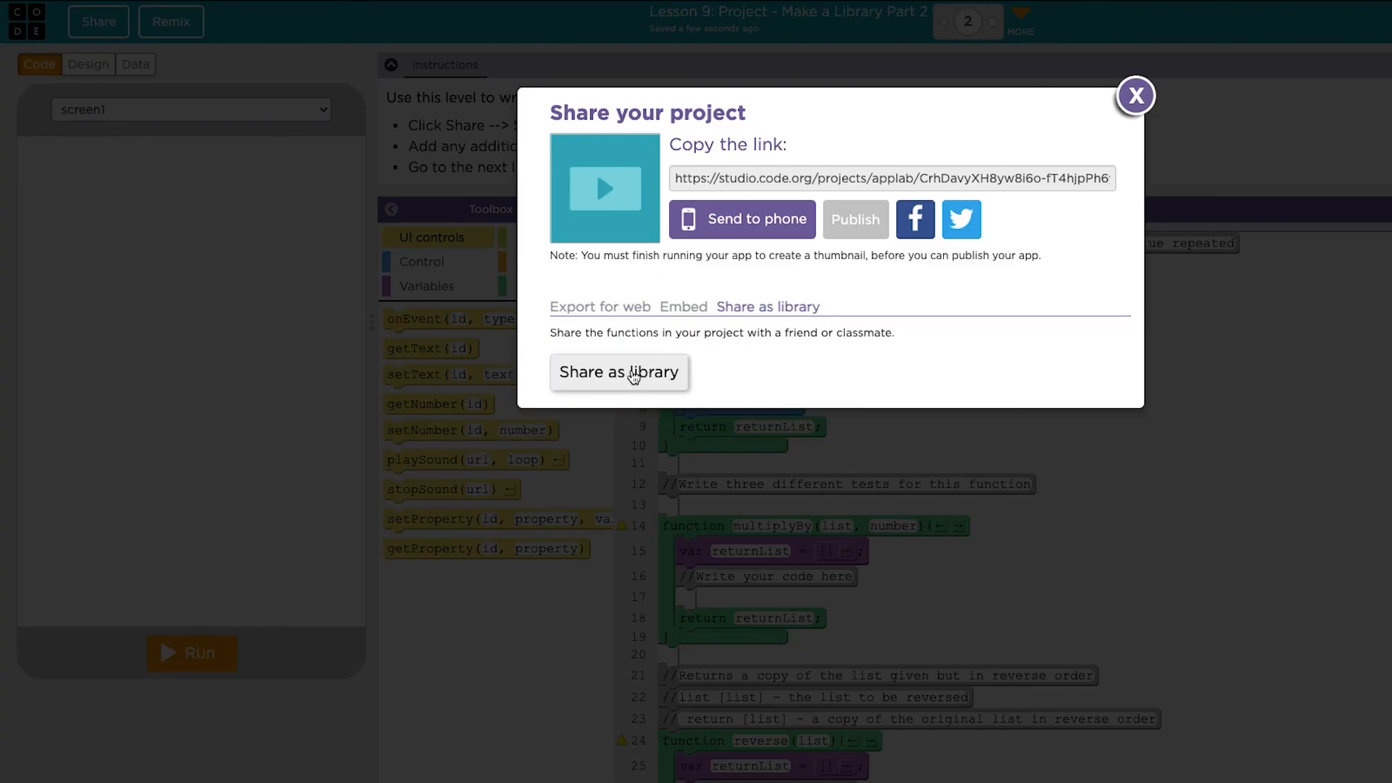
{"action": "left_click", "coordinate": [620, 373]}
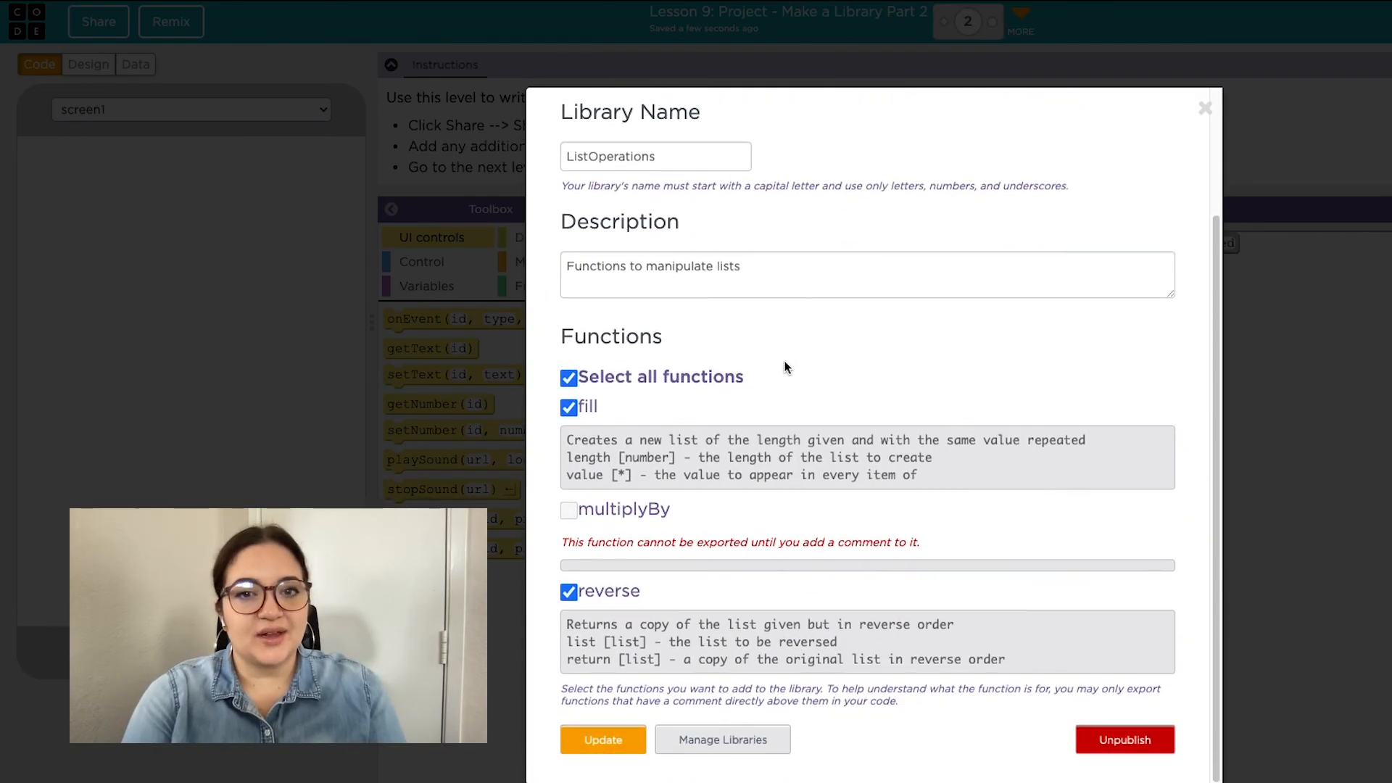
{"action": "mouse_move", "coordinate": [1031, 619]}
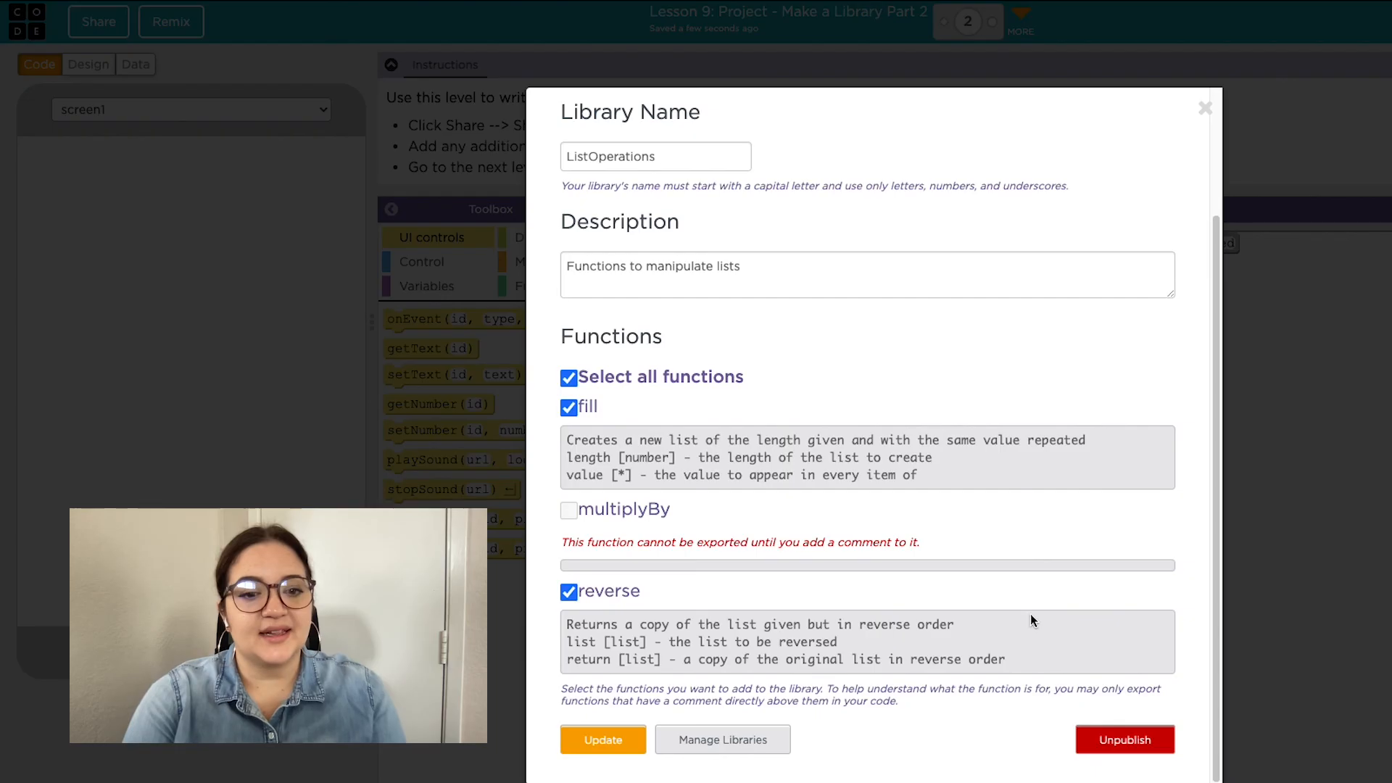
Unpublish the ListOperations library so no one can import or update it
{"action": "left_click", "coordinate": [1123, 738]}
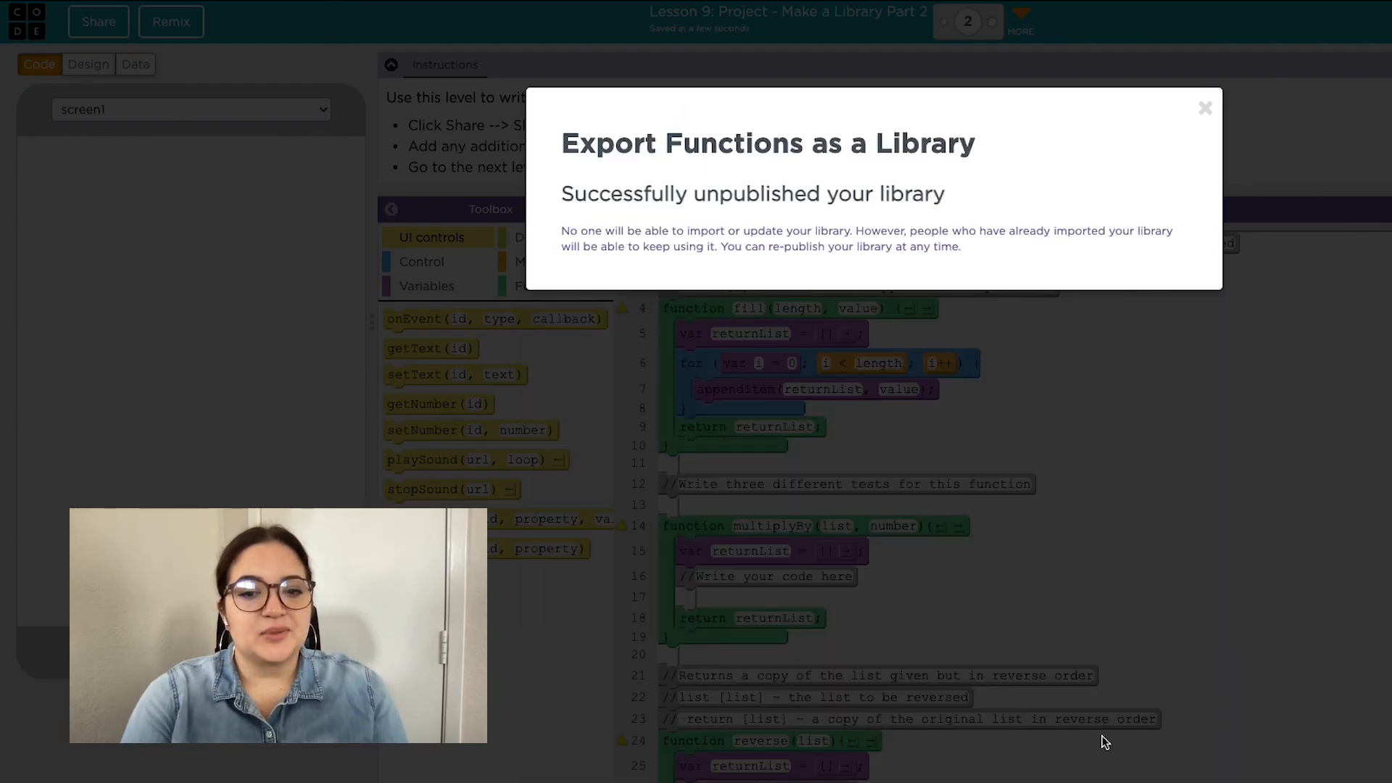